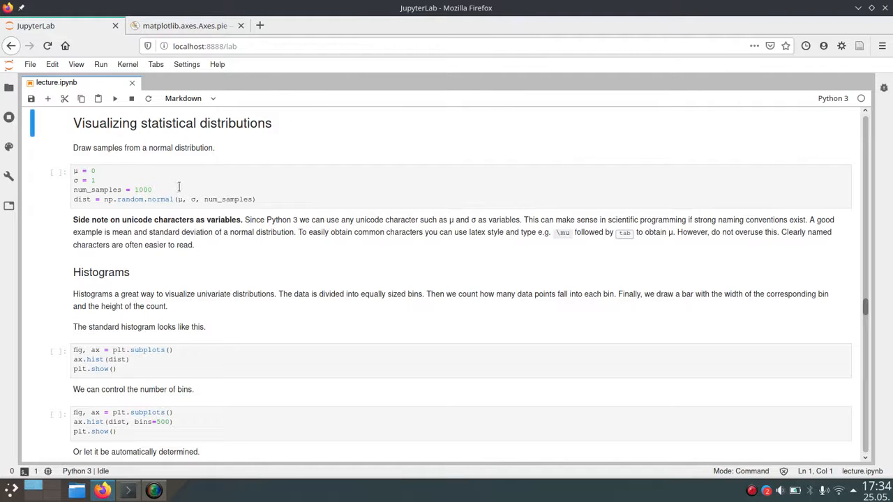
{"action": "mouse_move", "coordinate": [148, 178]}
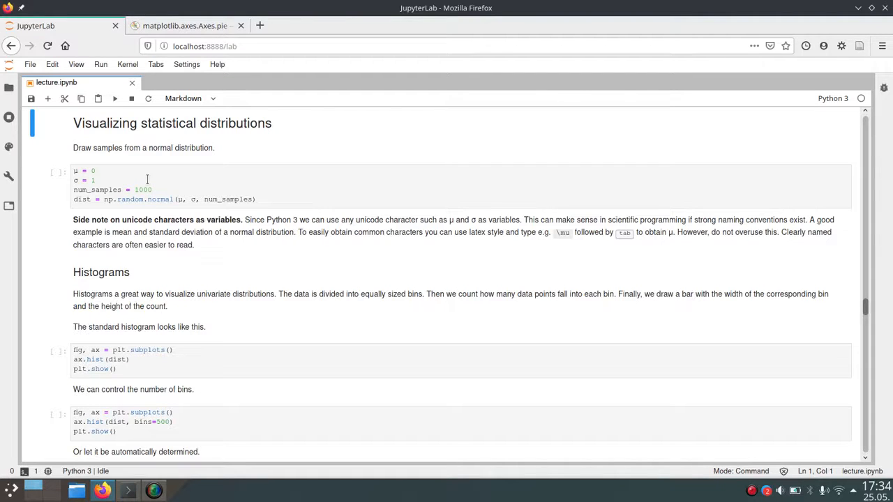
{"action": "mouse_move", "coordinate": [124, 176]}
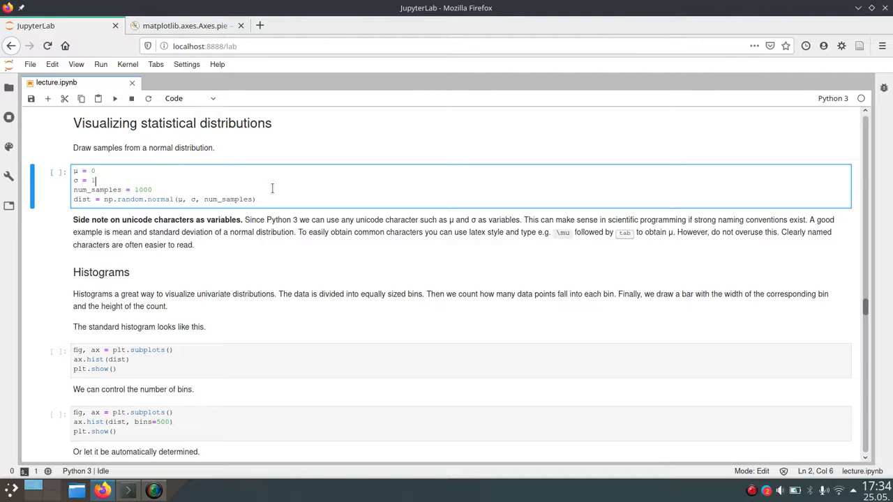
Demo unicode entry in the sampling cell by converting a typed \mu into μ on a new line.
{"action": "key", "text": "Enter"}
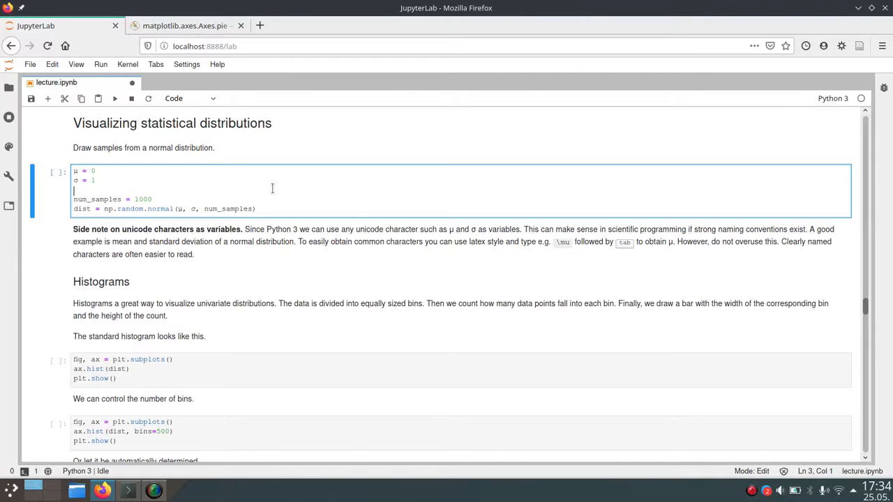
{"action": "type", "text": "\\"}
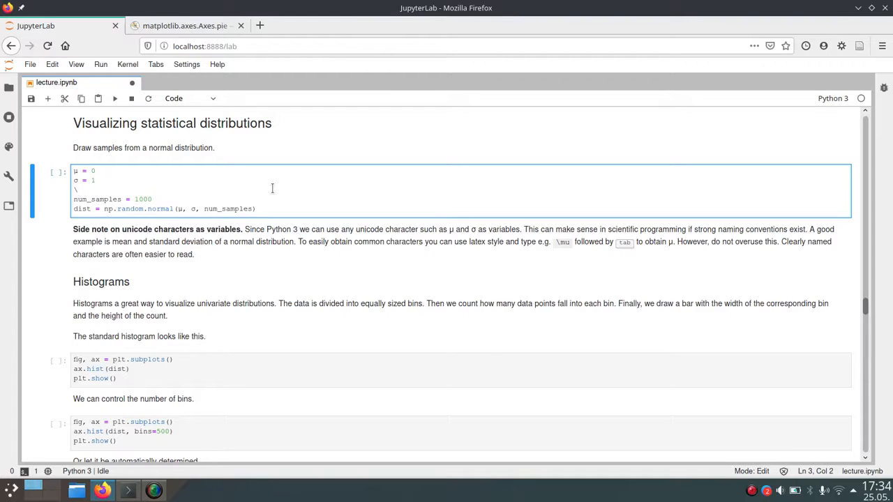
{"action": "type", "text": "mu"}
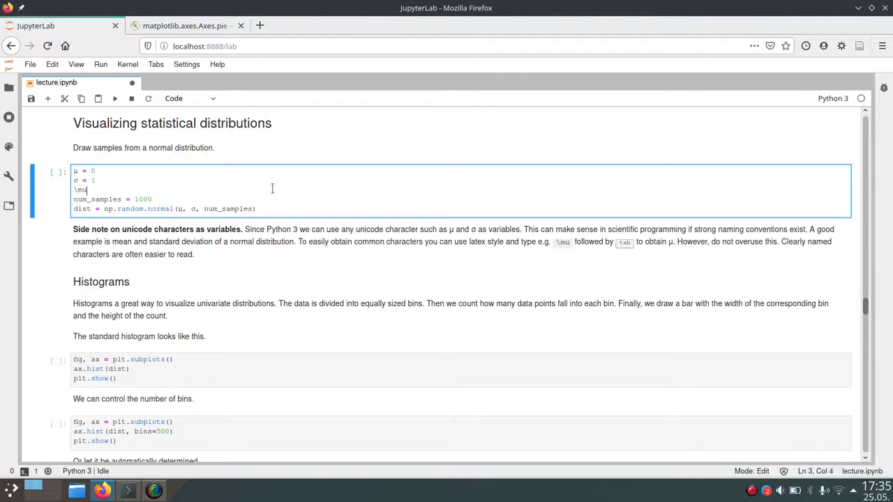
{"action": "key", "text": "Tab"}
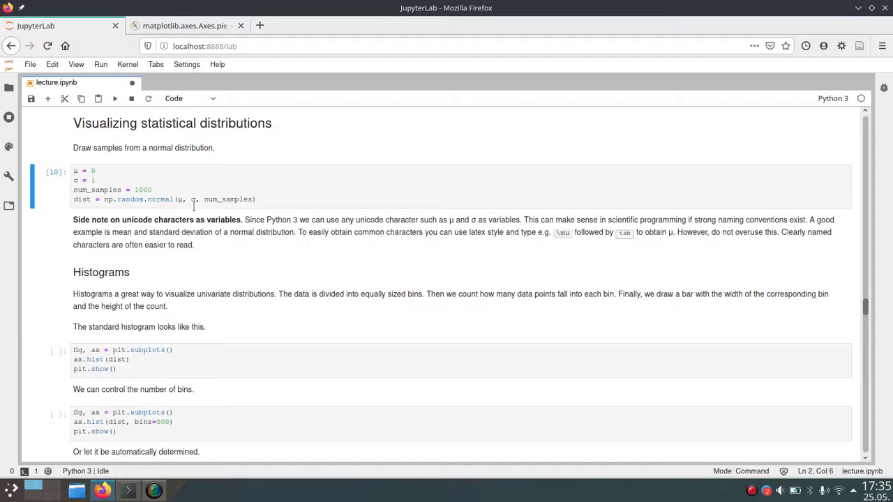
{"action": "mouse_move", "coordinate": [198, 206]}
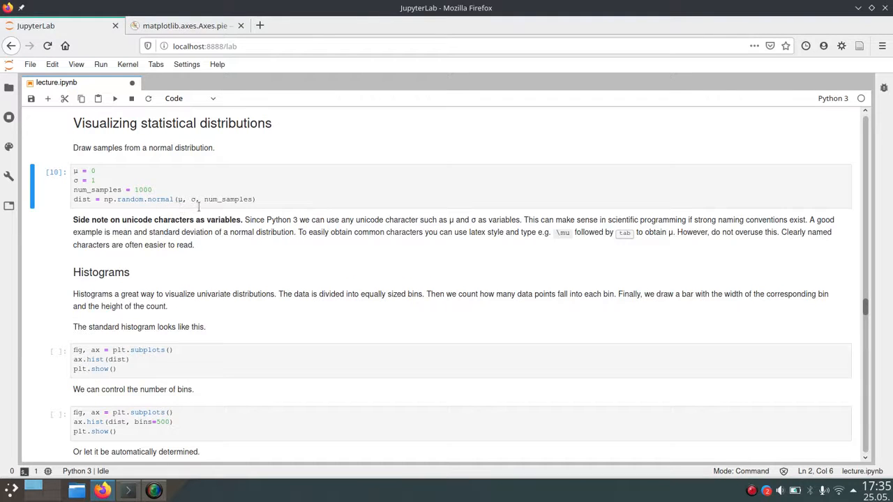
{"action": "mouse_move", "coordinate": [343, 219]}
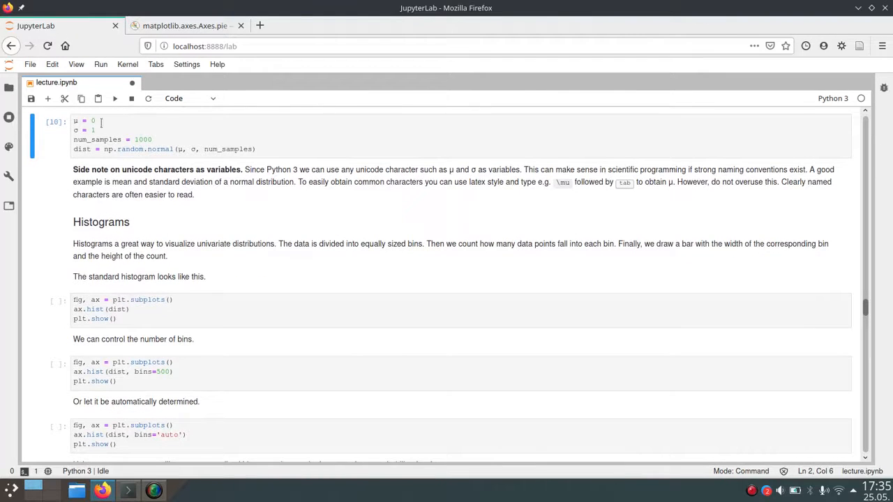
{"action": "scroll", "scroll_direction": "down", "scroll_amount": 3}
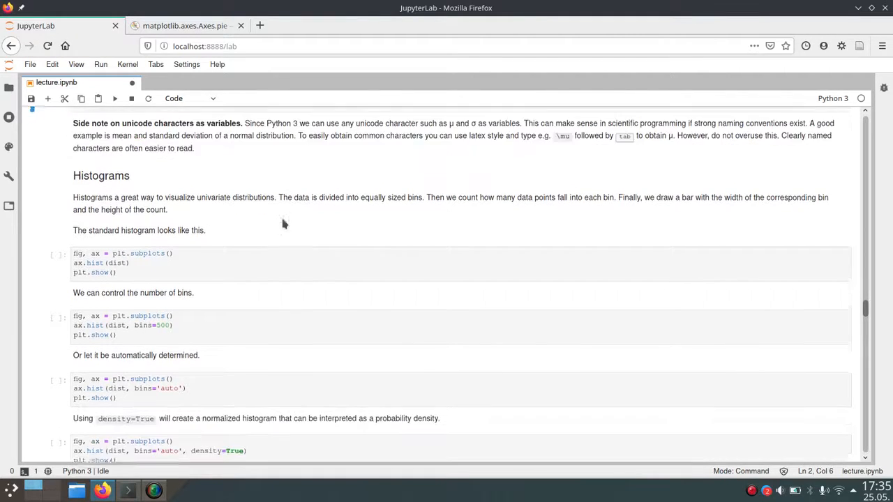
{"action": "scroll", "scroll_direction": "down", "scroll_amount": 3}
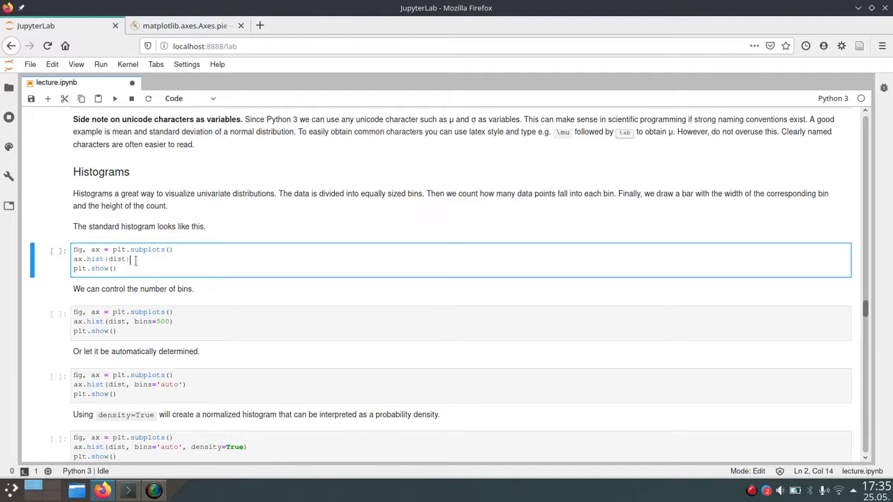
{"action": "key", "text": "ctrl+s"}
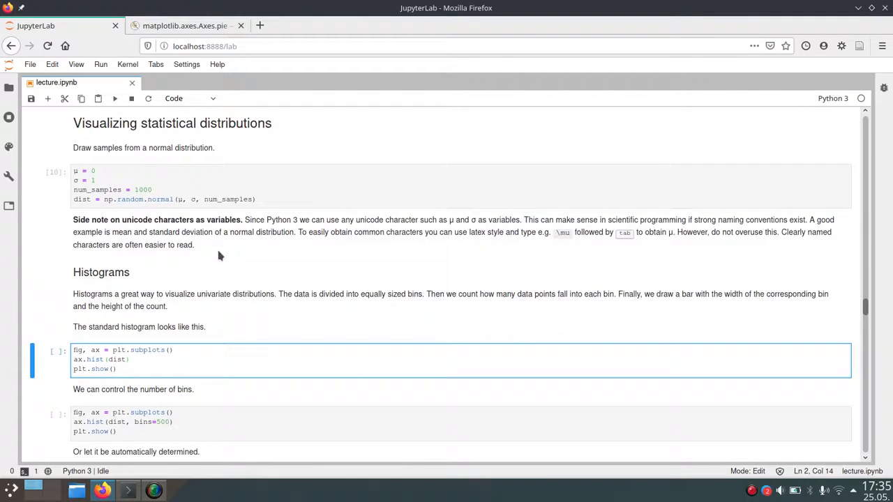
{"action": "scroll", "scroll_direction": "down", "scroll_amount": 3}
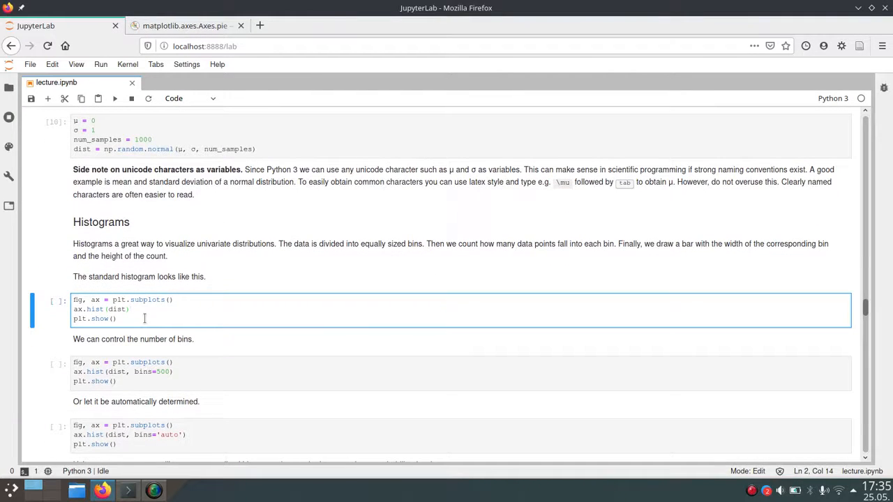
{"action": "mouse_move", "coordinate": [137, 317]}
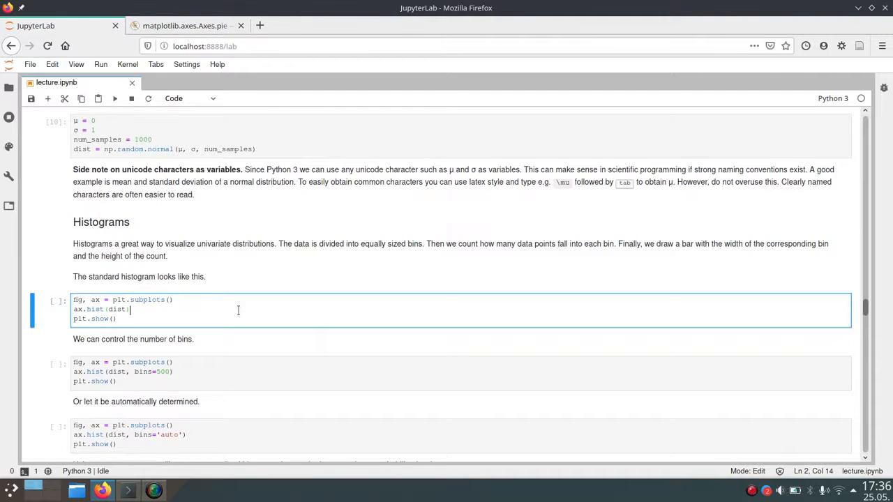
Run the ax.hist(dist) cell to show the bell-shaped histogram and move down to the 500-bin cell.
{"action": "key", "text": "Shift+Enter"}
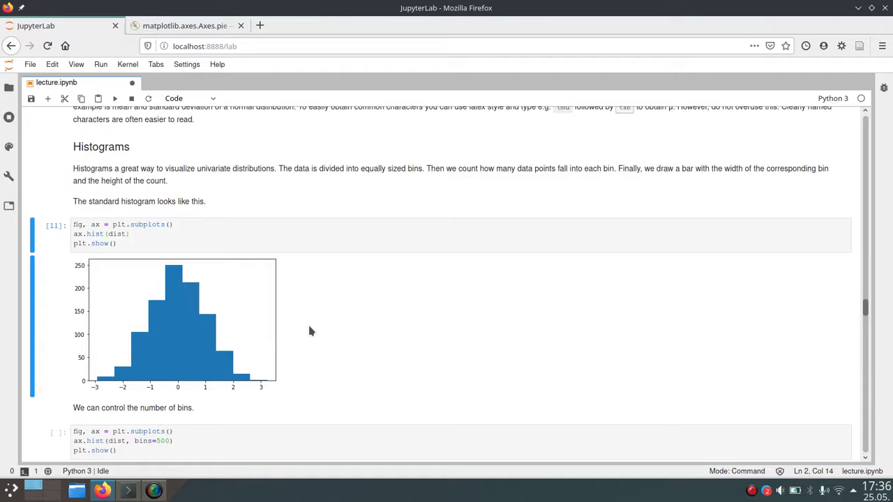
{"action": "mouse_move", "coordinate": [120, 369]}
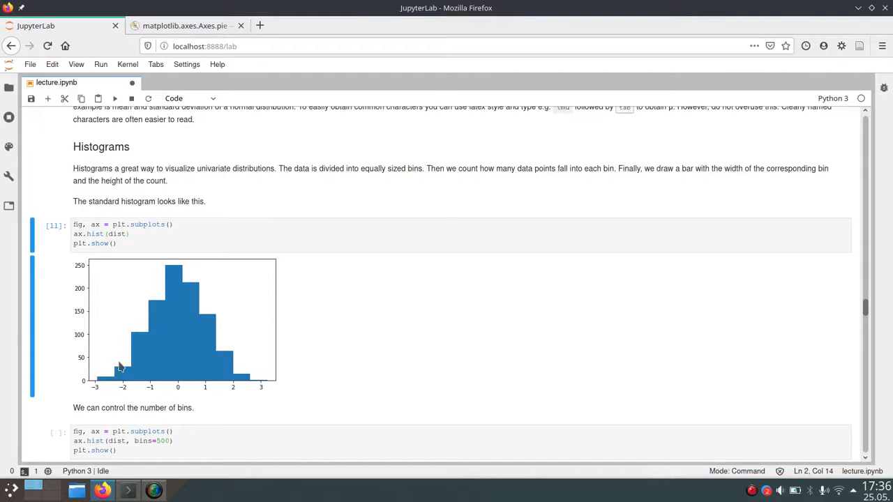
{"action": "mouse_move", "coordinate": [344, 348]}
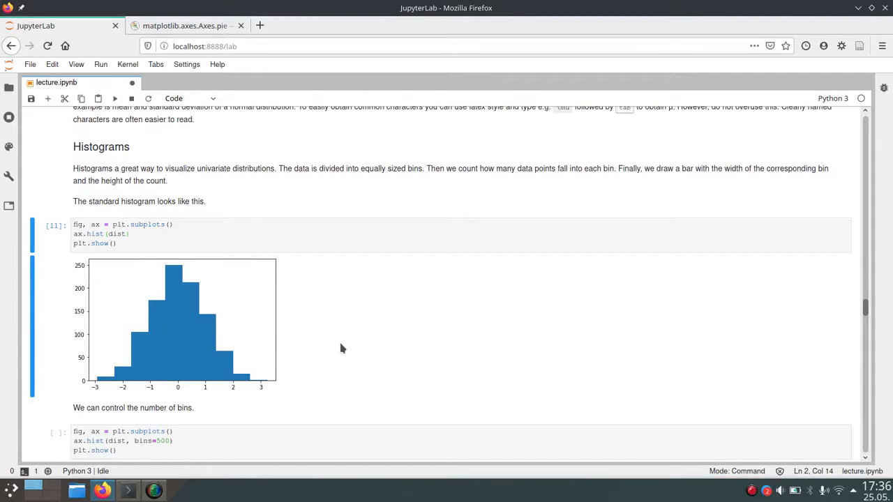
{"action": "scroll", "scroll_direction": "down", "scroll_amount": 3}
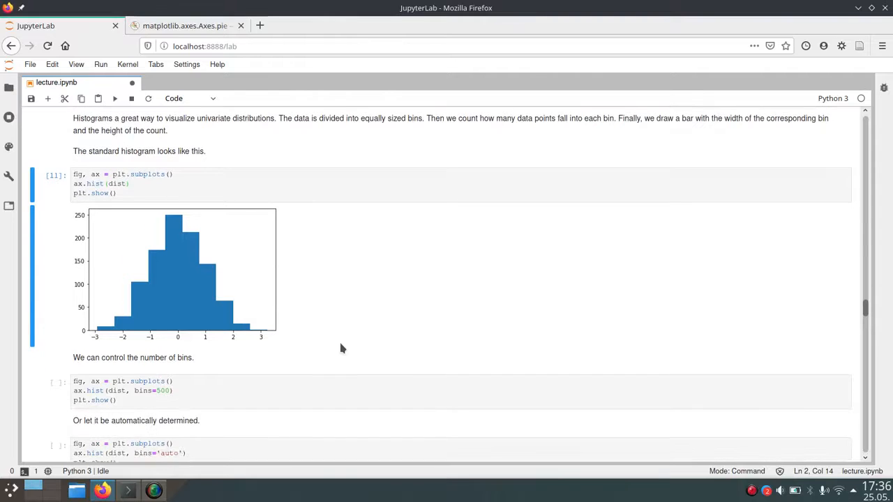
{"action": "mouse_move", "coordinate": [325, 314]}
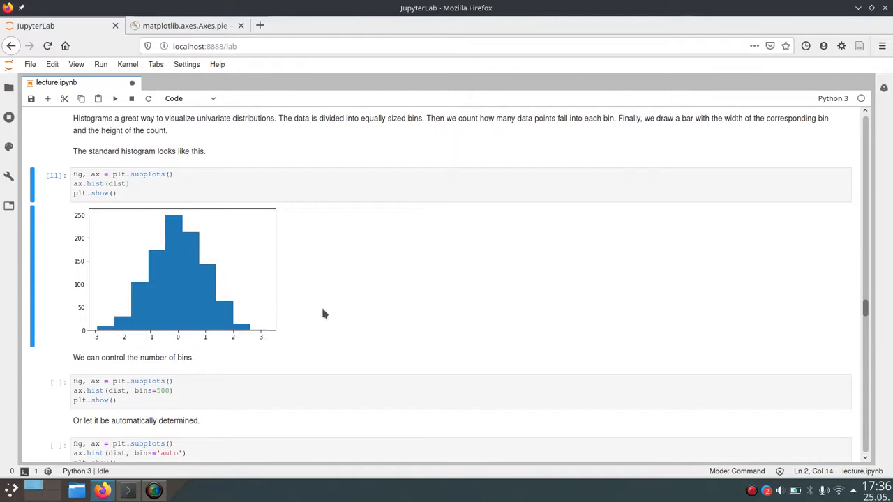
{"action": "mouse_move", "coordinate": [293, 321]}
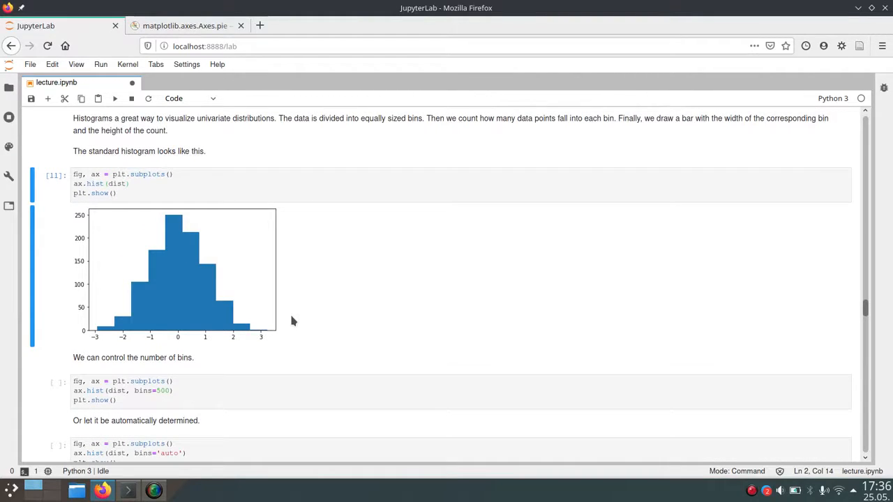
{"action": "scroll", "scroll_direction": "down", "scroll_amount": 3}
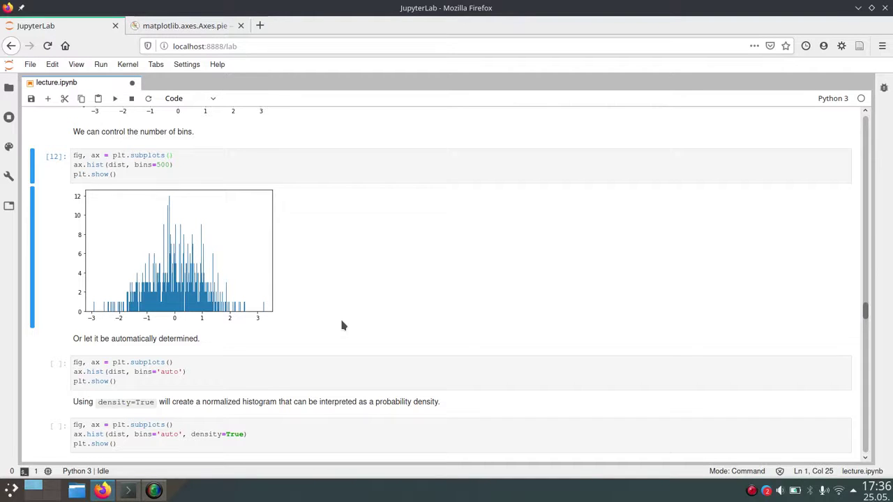
Scroll down past the spiky 500-bin histogram to the bins='auto' histogram cell.
{"action": "scroll", "scroll_direction": "down", "scroll_amount": 3}
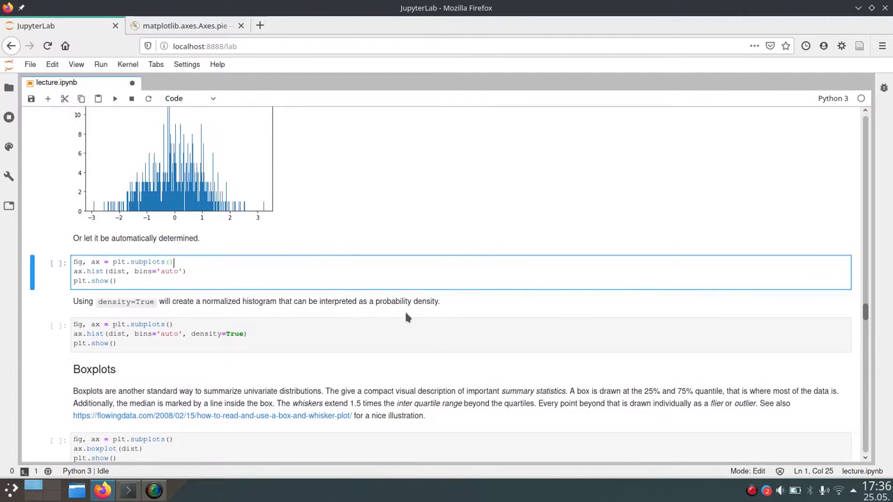
{"action": "mouse_move", "coordinate": [424, 317]}
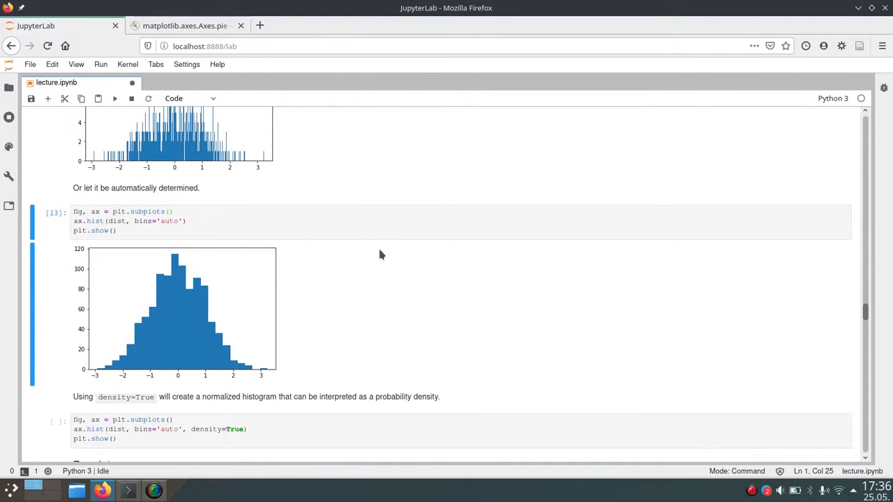
{"action": "mouse_move", "coordinate": [251, 313]}
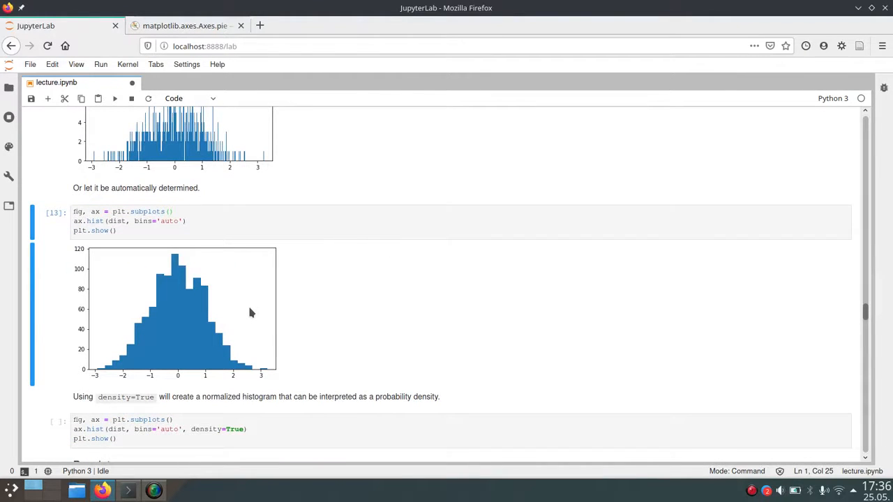
{"action": "mouse_move", "coordinate": [304, 312]}
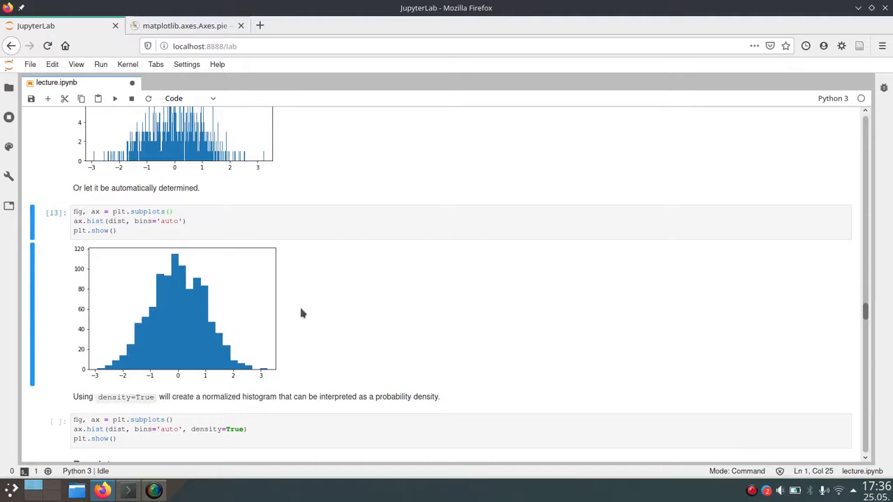
{"action": "scroll", "scroll_direction": "down", "scroll_amount": 3}
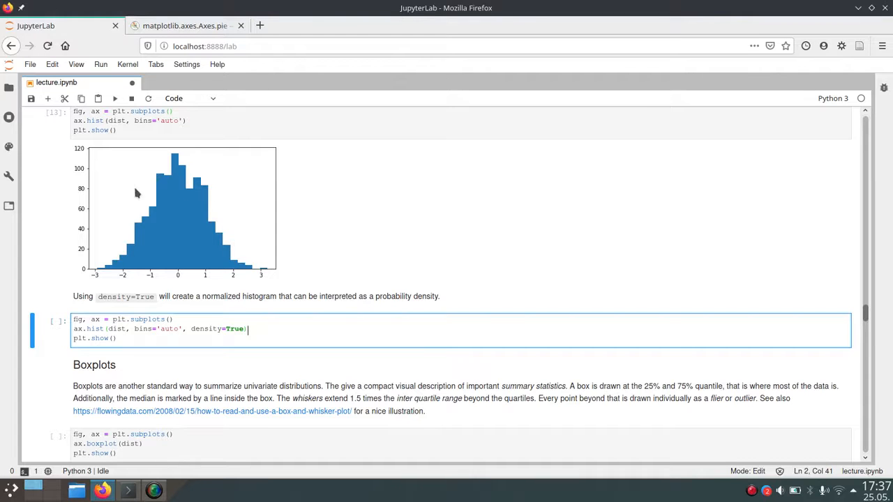
{"action": "mouse_move", "coordinate": [168, 190]}
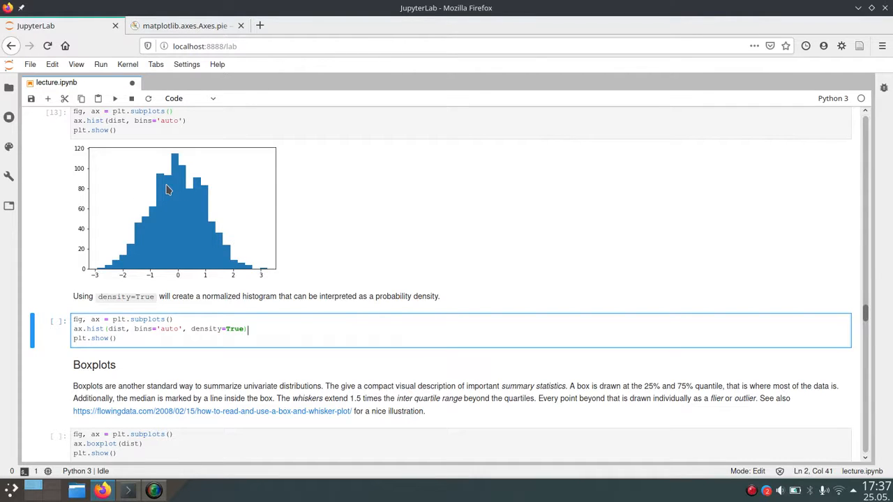
{"action": "mouse_move", "coordinate": [184, 162]}
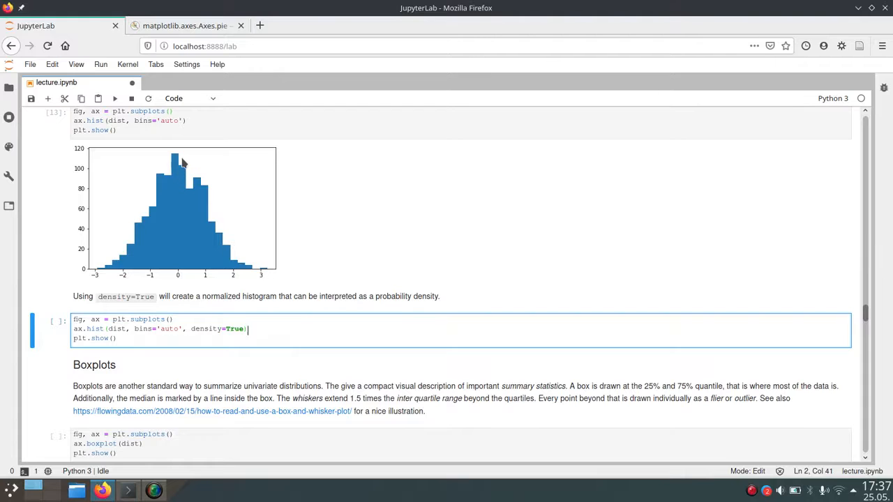
{"action": "mouse_move", "coordinate": [180, 192]}
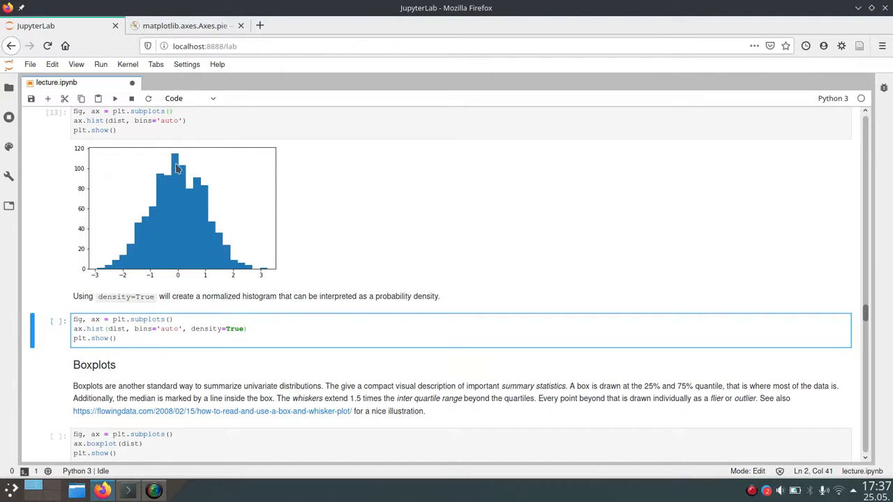
{"action": "mouse_move", "coordinate": [178, 160]}
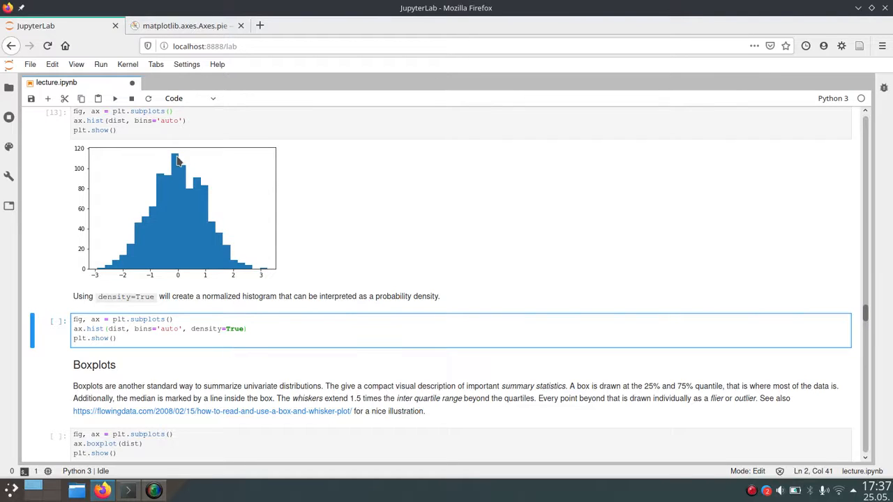
{"action": "mouse_move", "coordinate": [114, 161]}
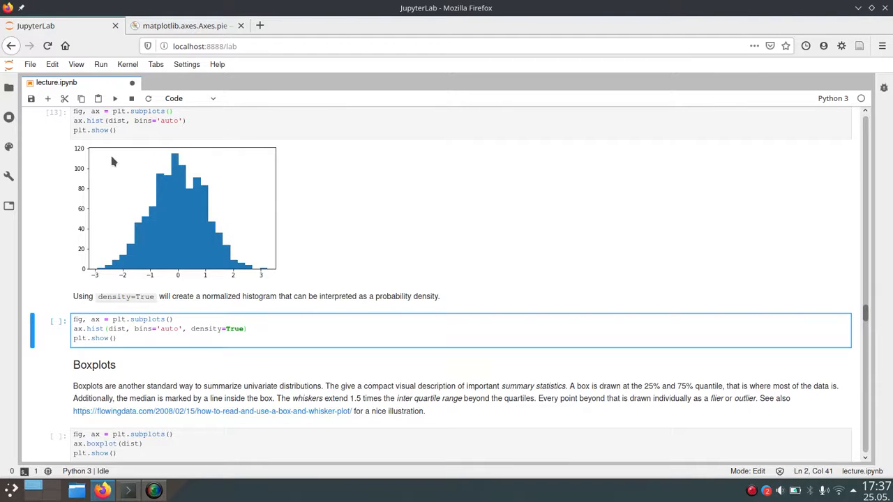
{"action": "mouse_move", "coordinate": [194, 173]}
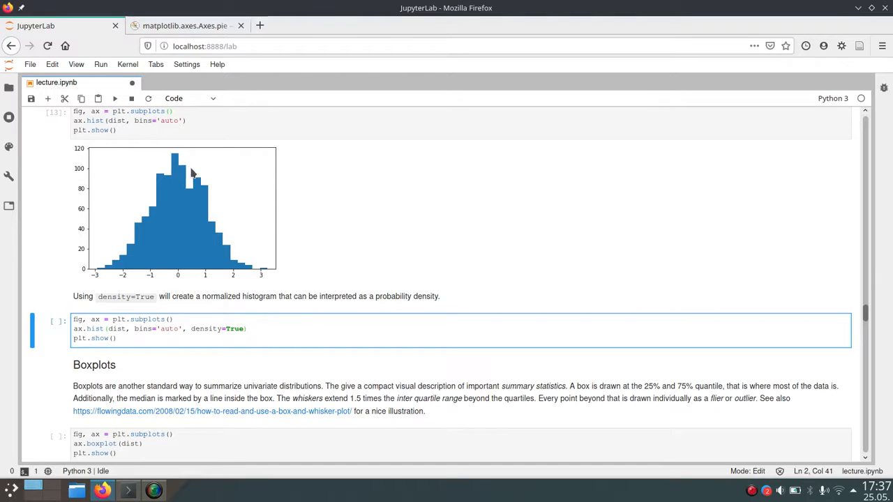
{"action": "mouse_move", "coordinate": [335, 199]}
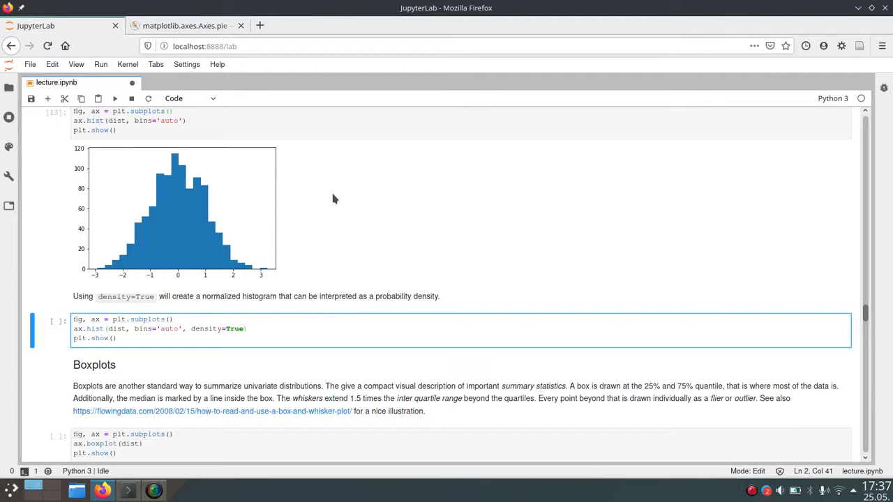
{"action": "mouse_move", "coordinate": [354, 220]}
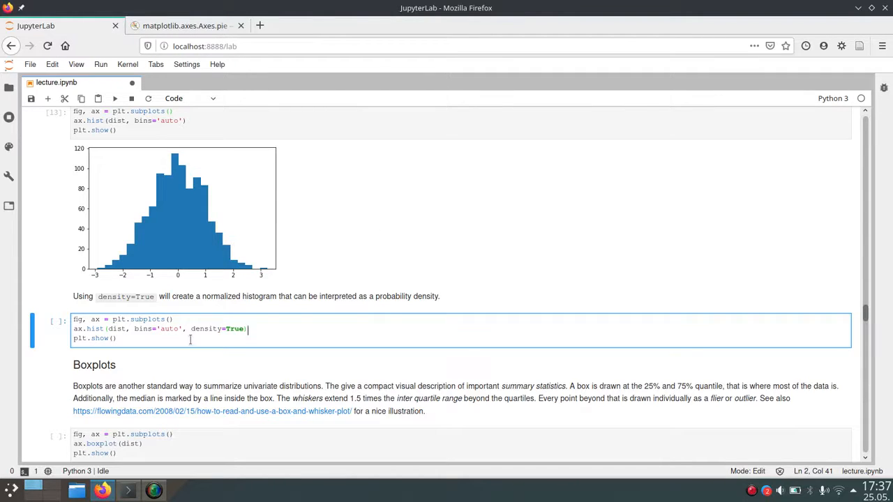
{"action": "mouse_move", "coordinate": [223, 334]}
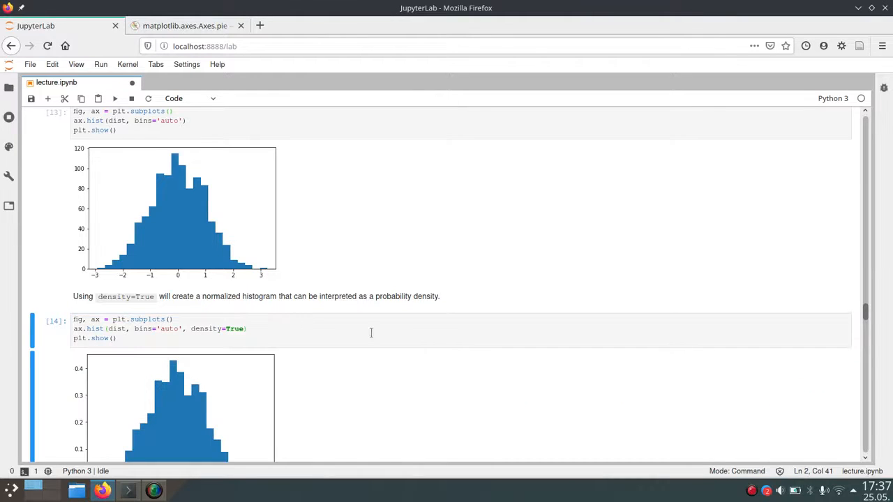
Scroll through the normalized density histogram down to the Boxplots explanation and code.
{"action": "scroll", "scroll_direction": "down", "scroll_amount": 3}
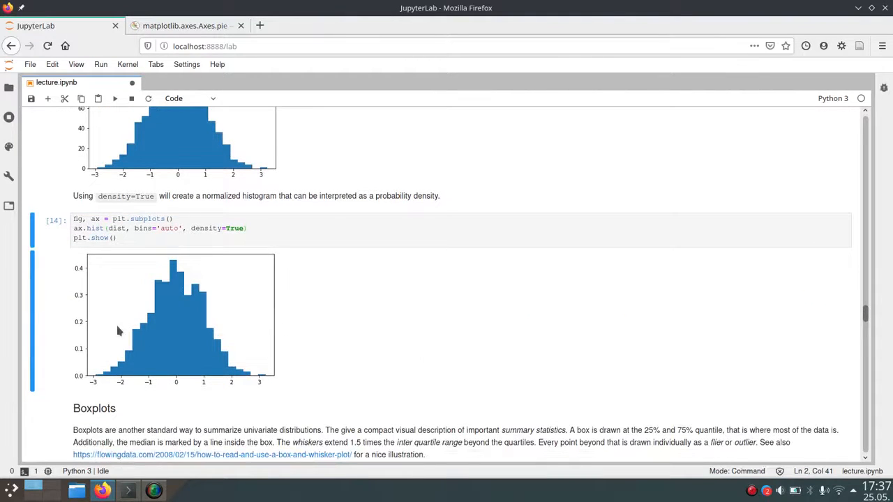
{"action": "mouse_move", "coordinate": [167, 268]}
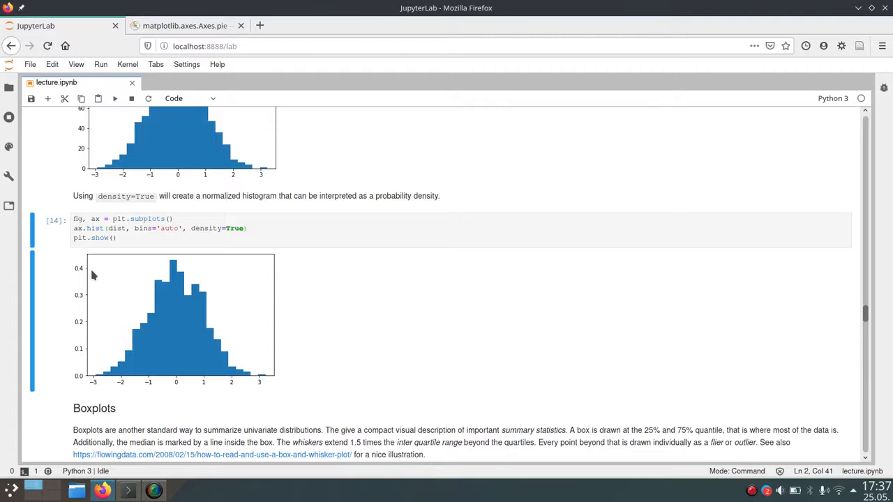
{"action": "mouse_move", "coordinate": [253, 287]}
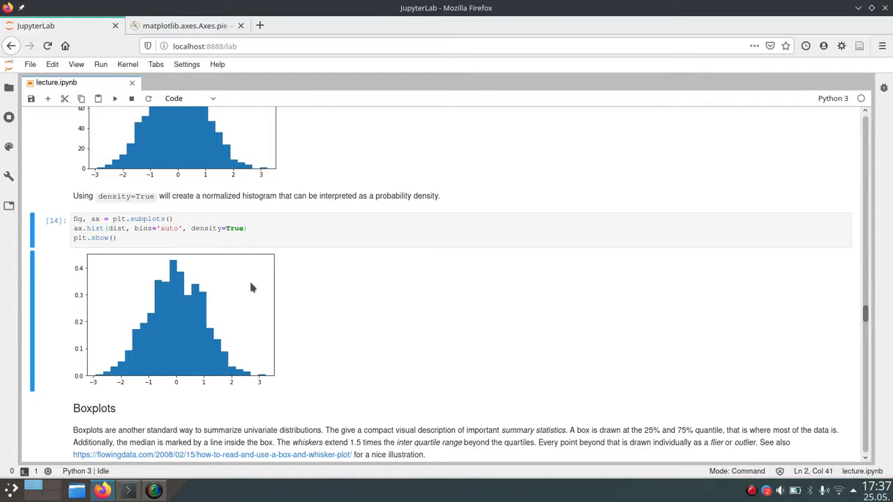
{"action": "mouse_move", "coordinate": [268, 332]}
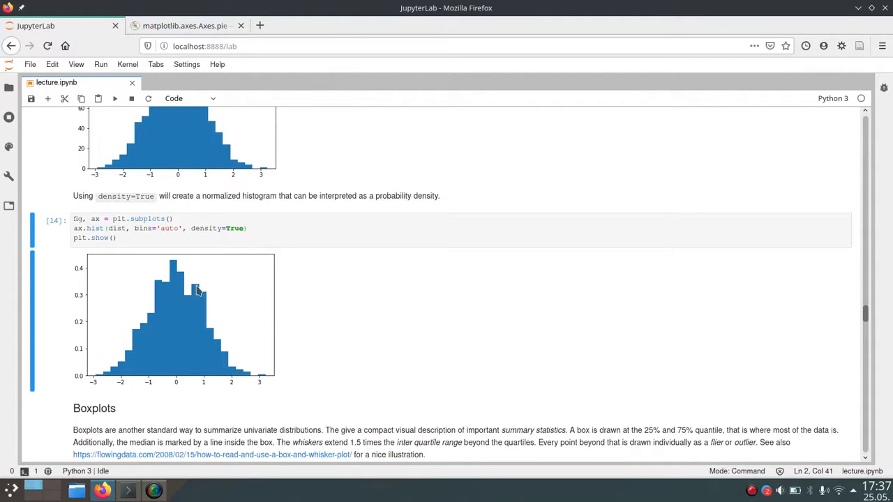
{"action": "mouse_move", "coordinate": [377, 315]}
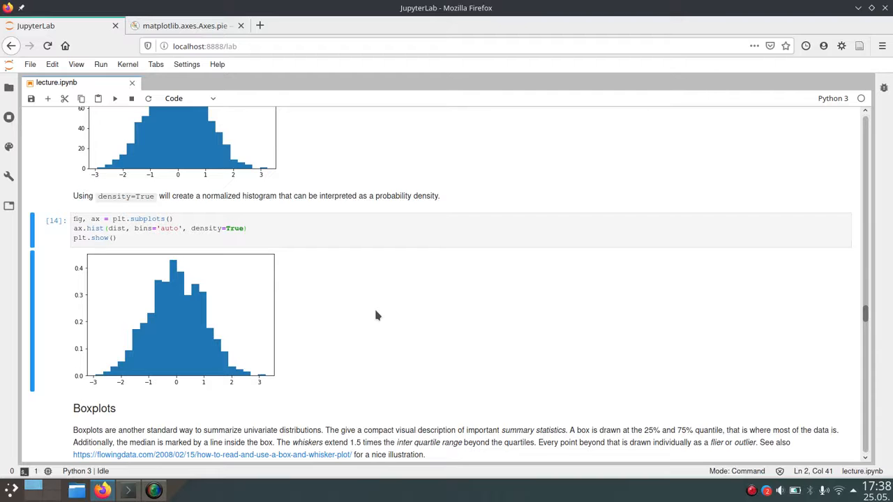
{"action": "scroll", "scroll_direction": "down", "scroll_amount": 3}
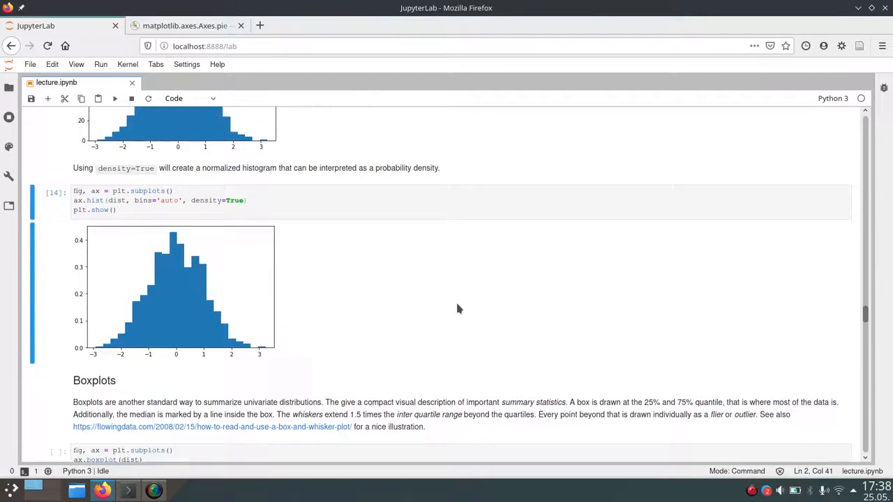
{"action": "scroll", "scroll_direction": "down", "scroll_amount": 3}
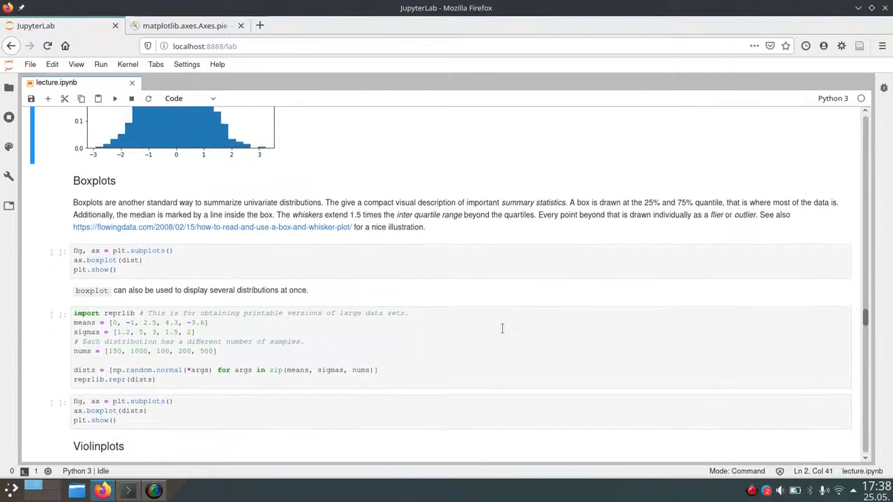
{"action": "scroll", "scroll_direction": "down", "scroll_amount": 3}
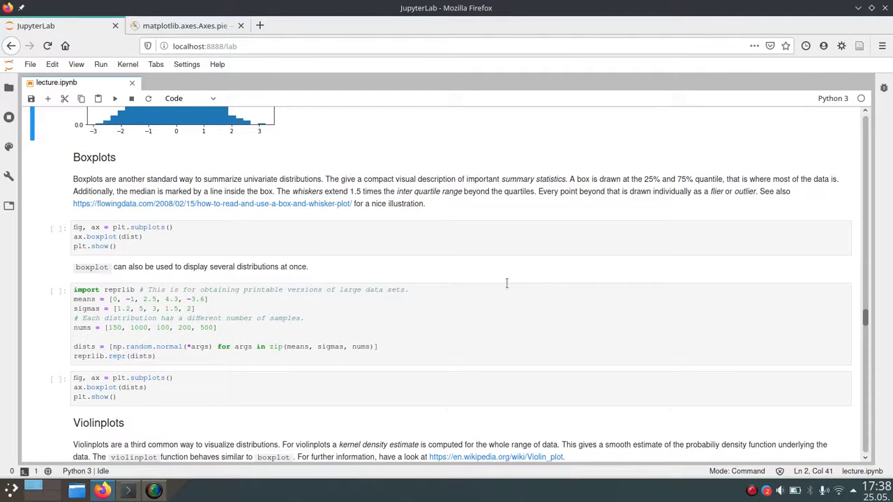
{"action": "mouse_move", "coordinate": [243, 212]}
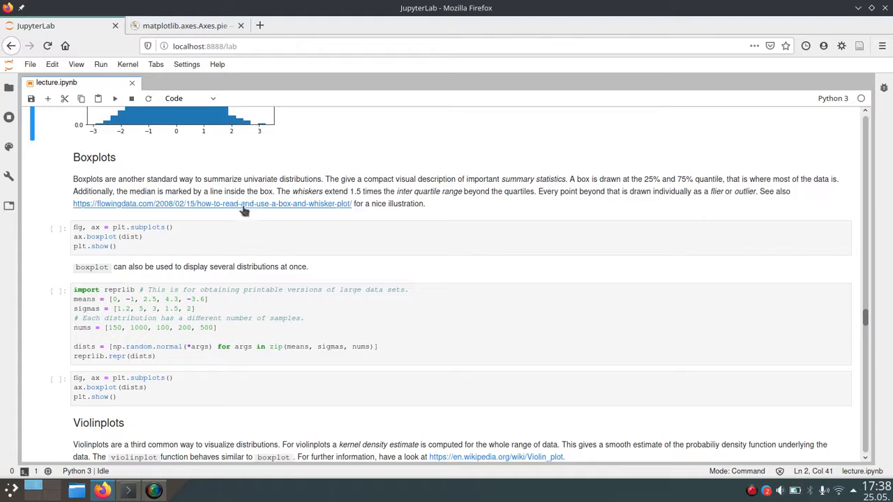
{"action": "mouse_move", "coordinate": [461, 203]}
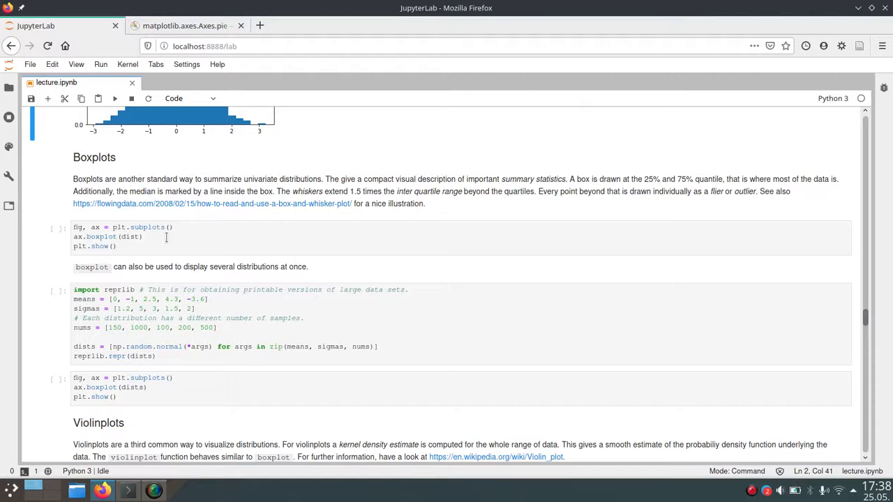
Run the ax.boxplot(dist) cell, drawing one boxplot with outliers beyond both whiskers.
{"action": "left_click", "coordinate": [143, 237]}
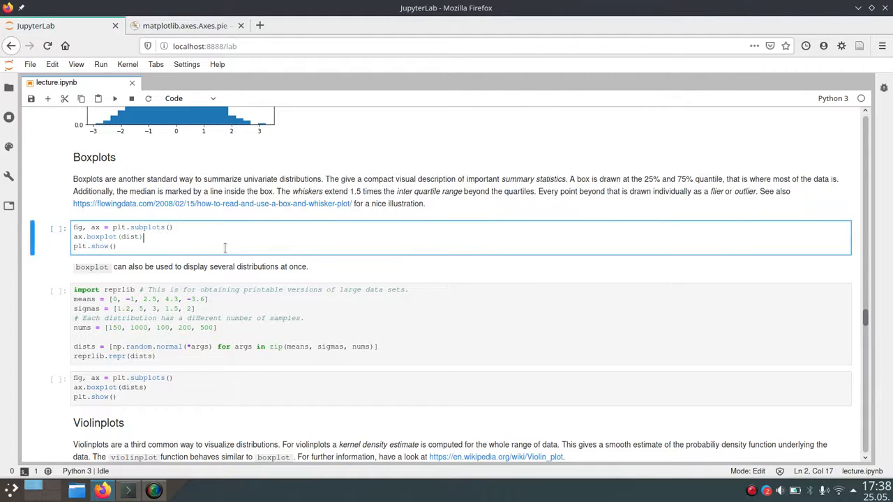
{"action": "key", "text": "Shift+Enter"}
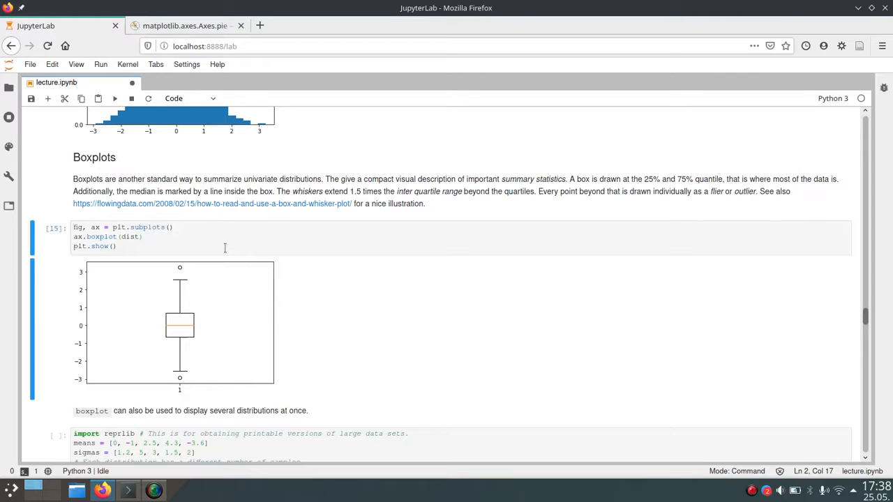
{"action": "scroll", "scroll_direction": "down", "scroll_amount": 3}
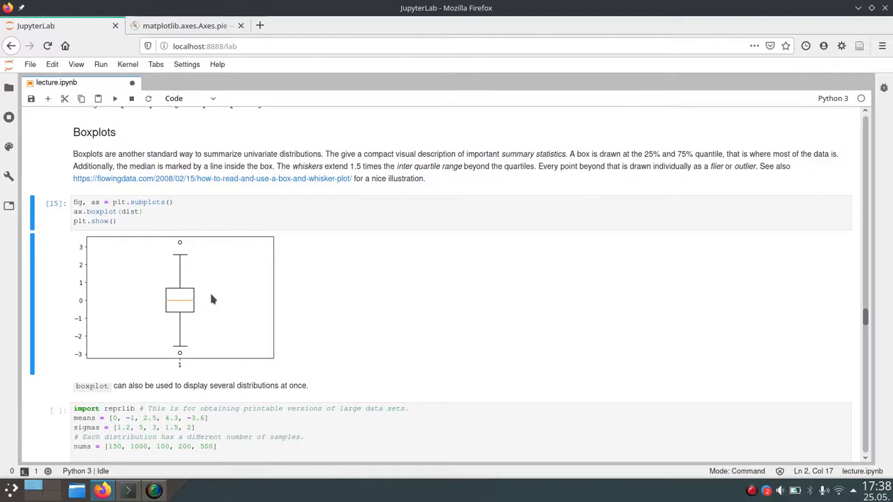
{"action": "mouse_move", "coordinate": [199, 306]}
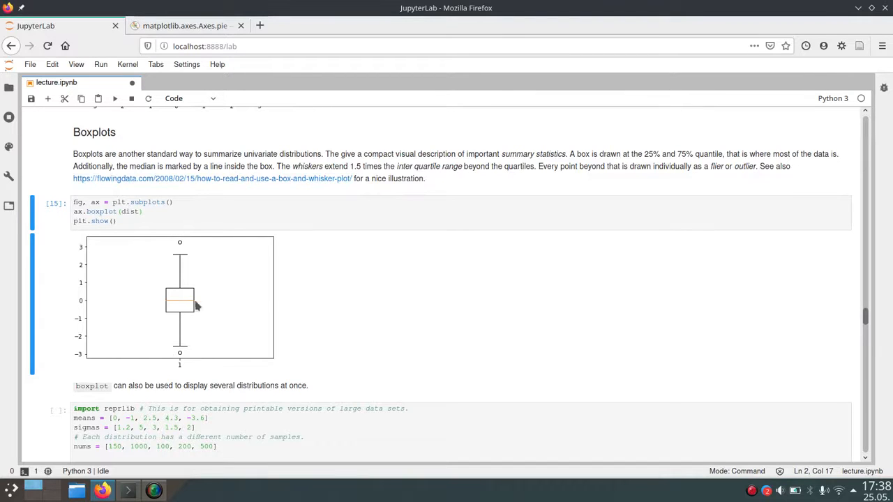
{"action": "mouse_move", "coordinate": [254, 304]}
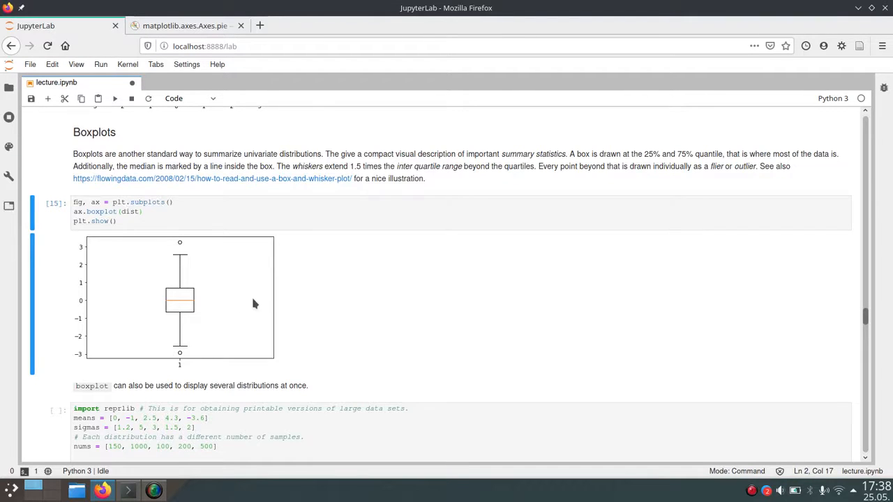
{"action": "mouse_move", "coordinate": [276, 285]}
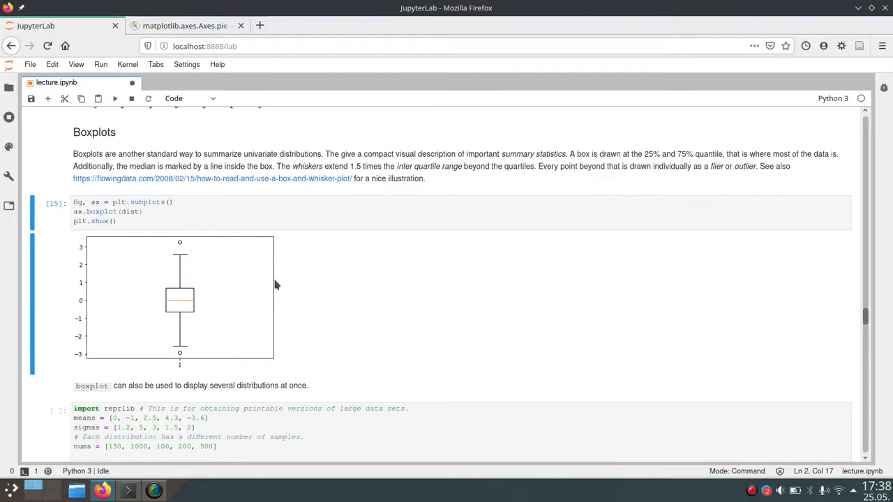
{"action": "mouse_move", "coordinate": [264, 293]}
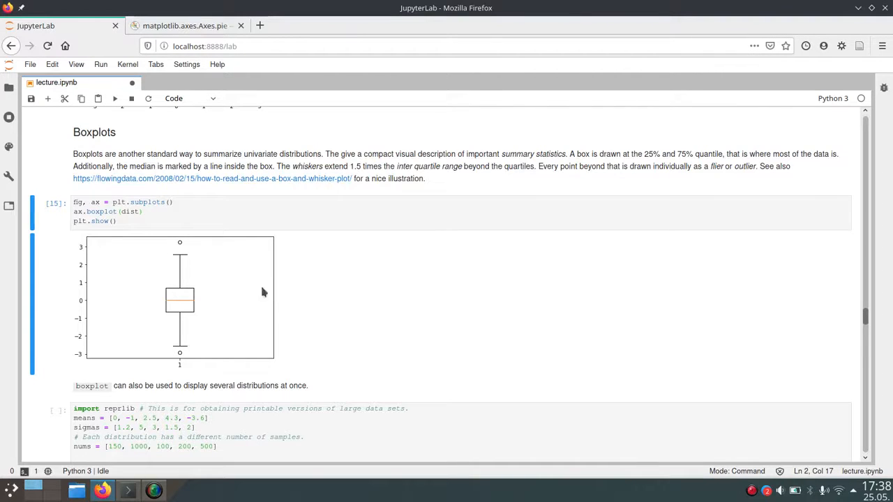
{"action": "mouse_move", "coordinate": [185, 358]}
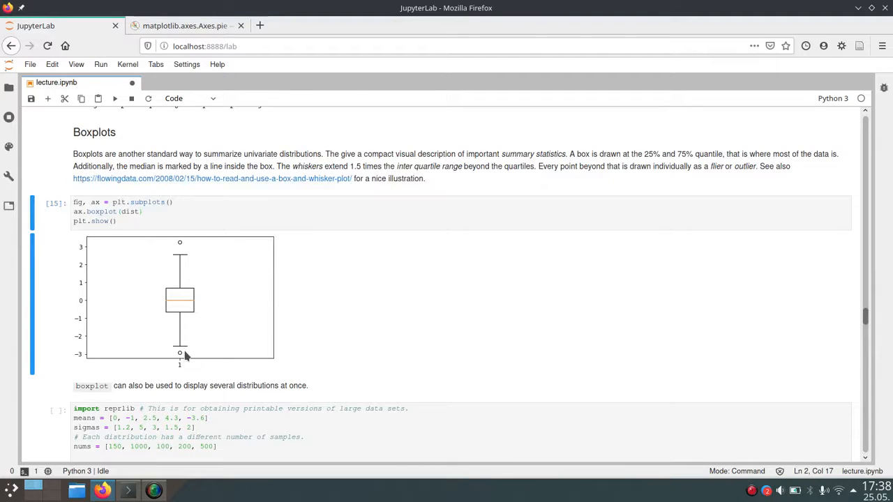
{"action": "mouse_move", "coordinate": [285, 281]}
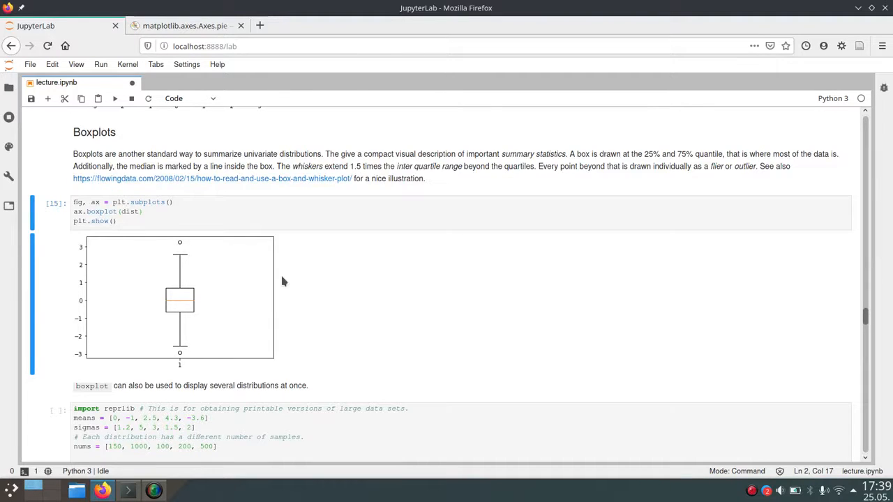
{"action": "scroll", "scroll_direction": "down", "scroll_amount": 3}
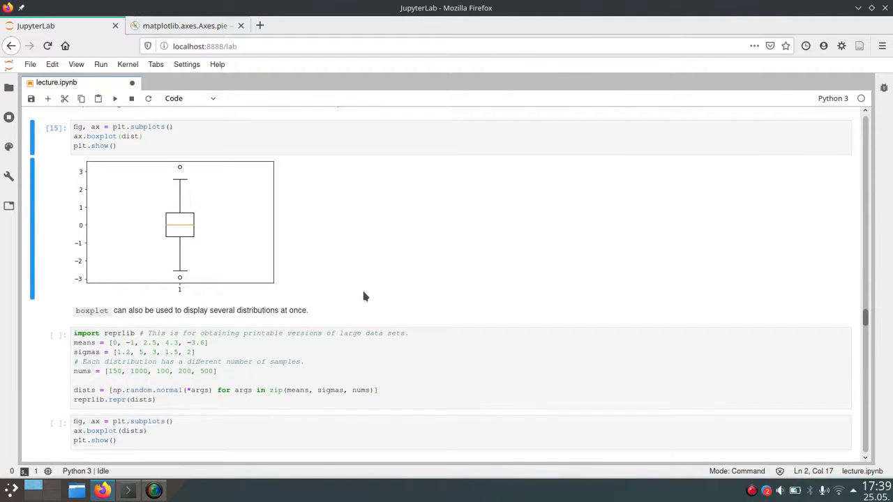
{"action": "mouse_move", "coordinate": [197, 230]}
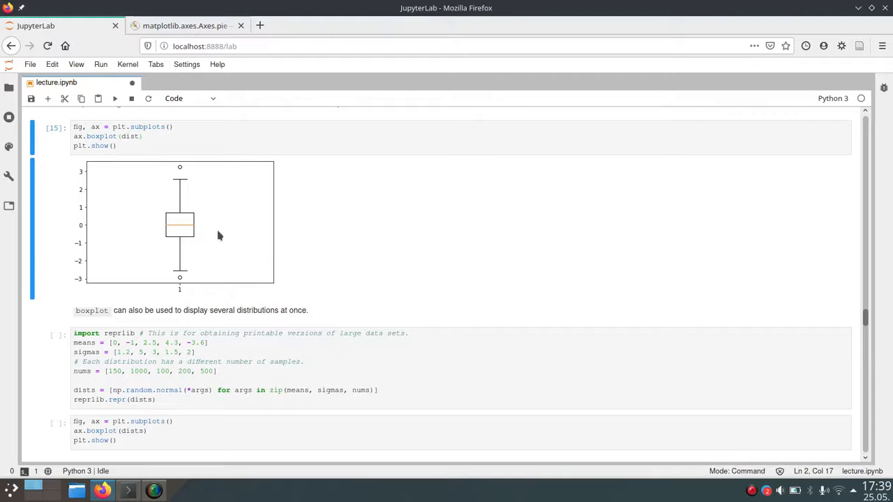
{"action": "mouse_move", "coordinate": [251, 236]}
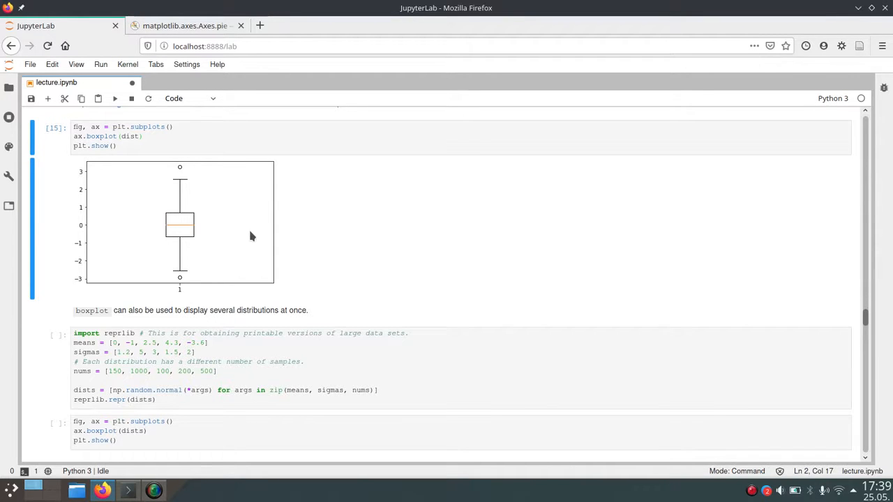
{"action": "mouse_move", "coordinate": [140, 222]}
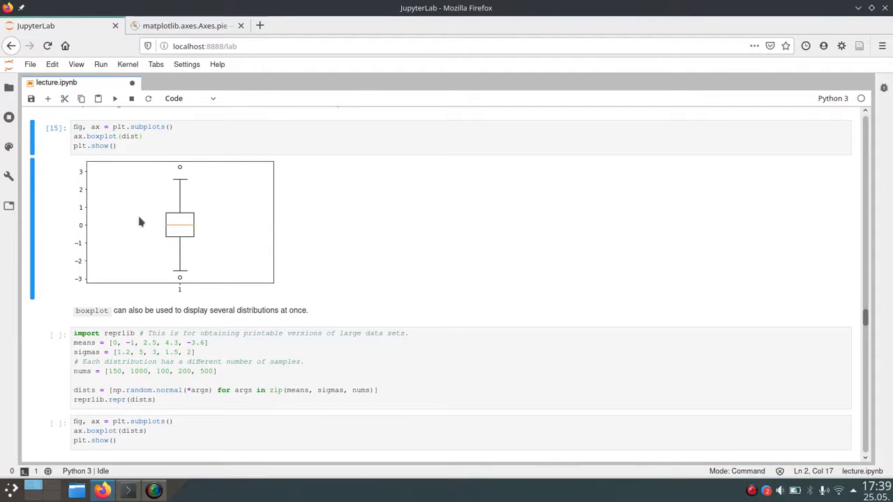
{"action": "mouse_move", "coordinate": [322, 212]}
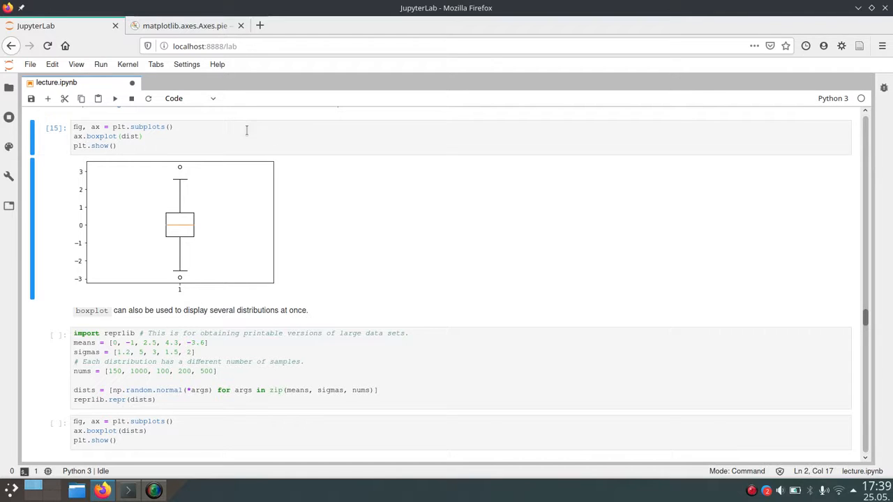
{"action": "scroll", "scroll_direction": "down", "scroll_amount": 3}
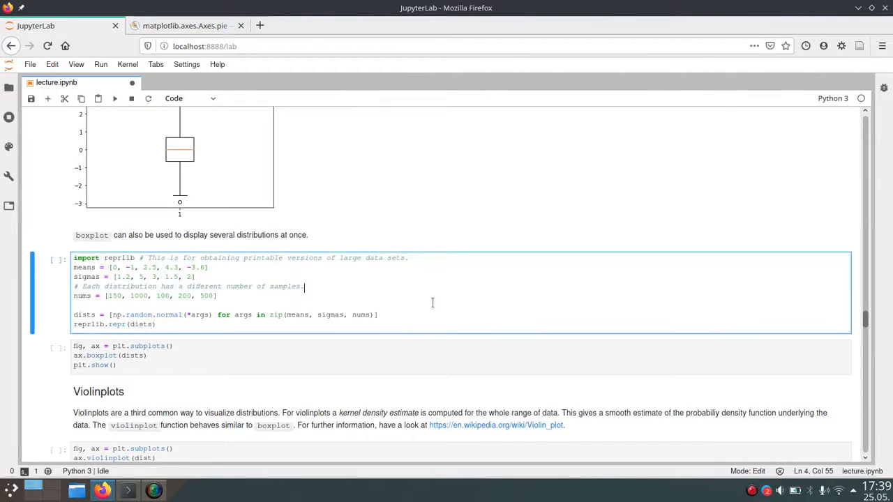
{"action": "scroll", "scroll_direction": "down", "scroll_amount": 3}
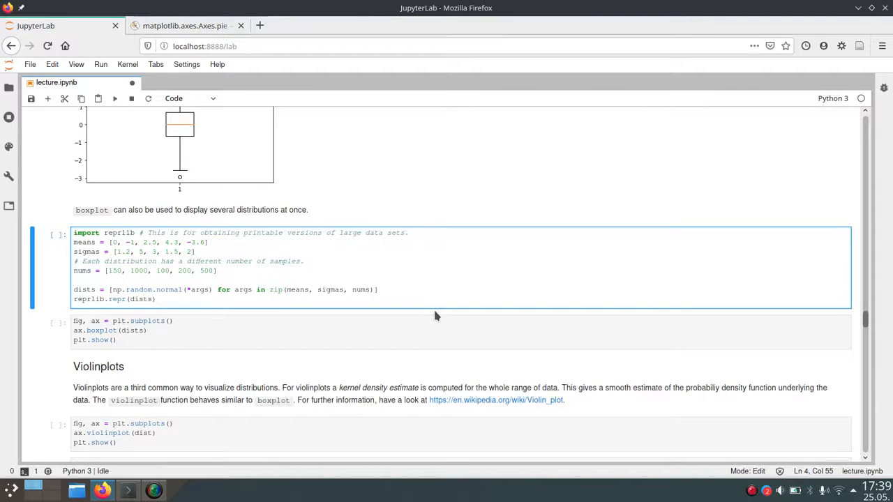
{"action": "scroll", "scroll_direction": "down", "scroll_amount": 3}
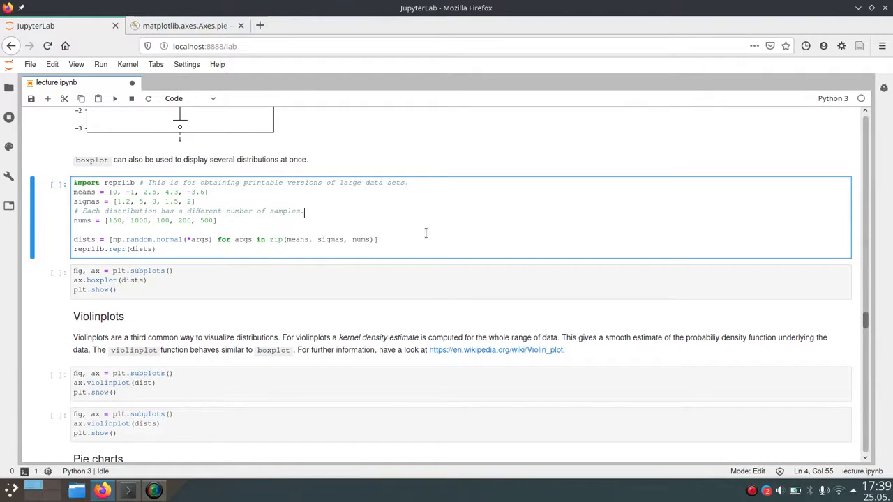
{"action": "key", "text": "Shift+Enter"}
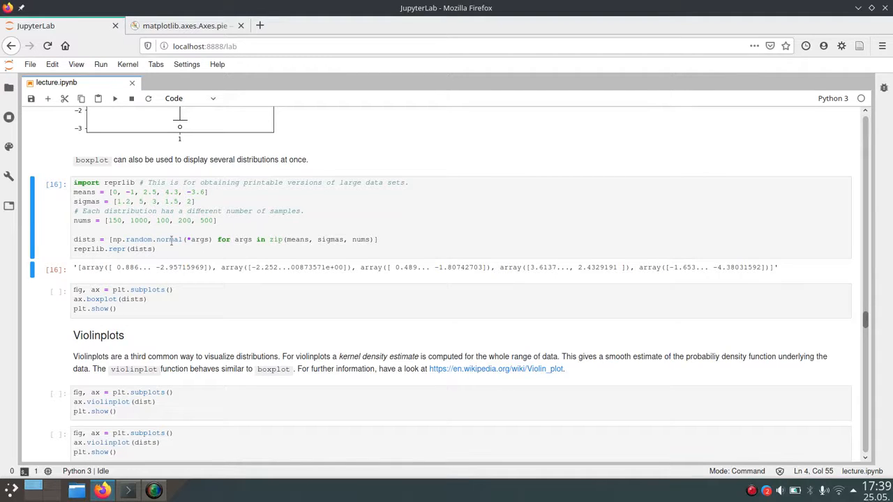
{"action": "mouse_move", "coordinate": [324, 242]}
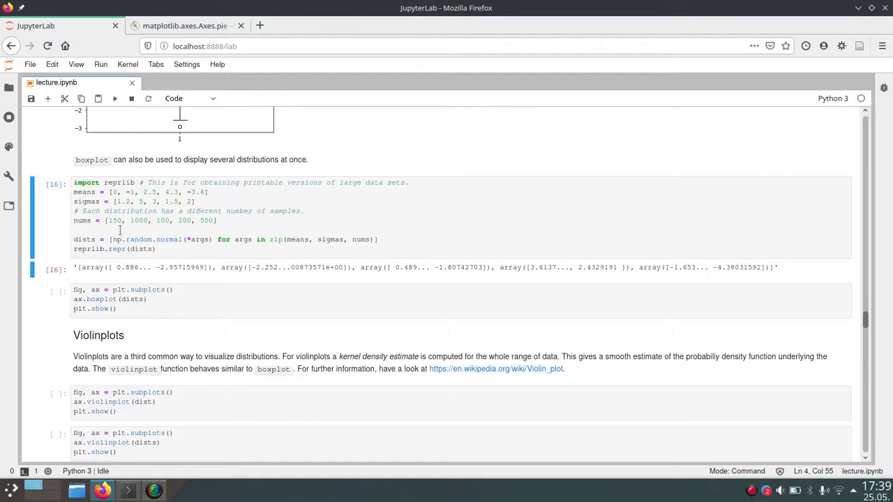
{"action": "mouse_move", "coordinate": [228, 223]}
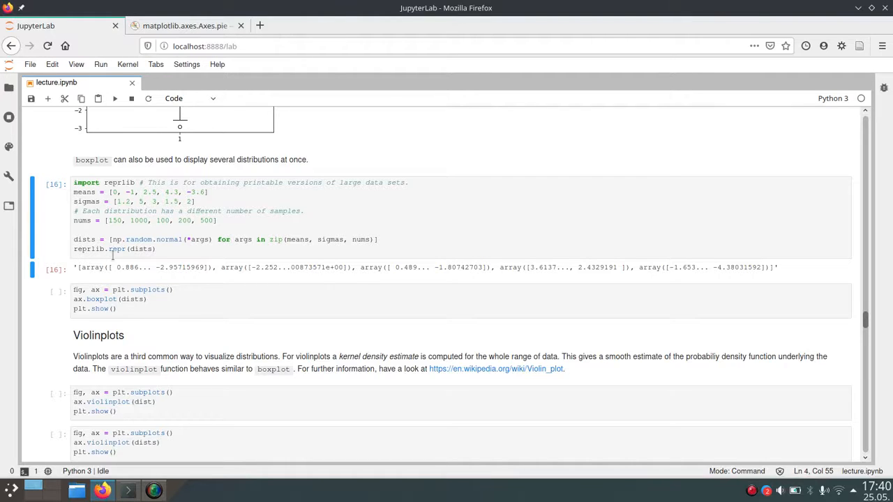
{"action": "mouse_move", "coordinate": [177, 243]}
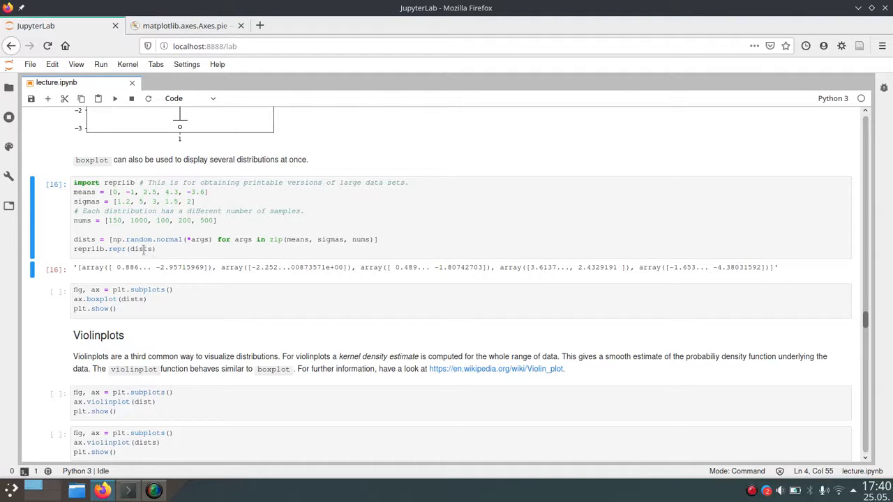
{"action": "mouse_move", "coordinate": [173, 254]}
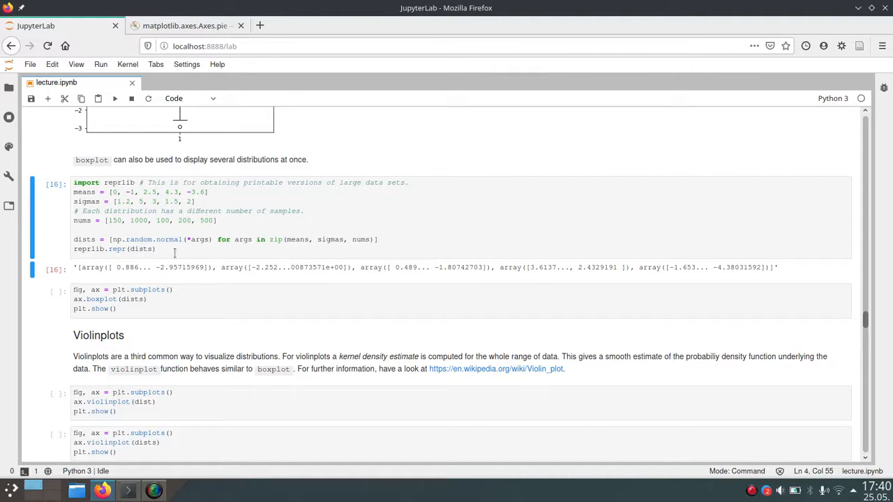
{"action": "mouse_move", "coordinate": [240, 277]}
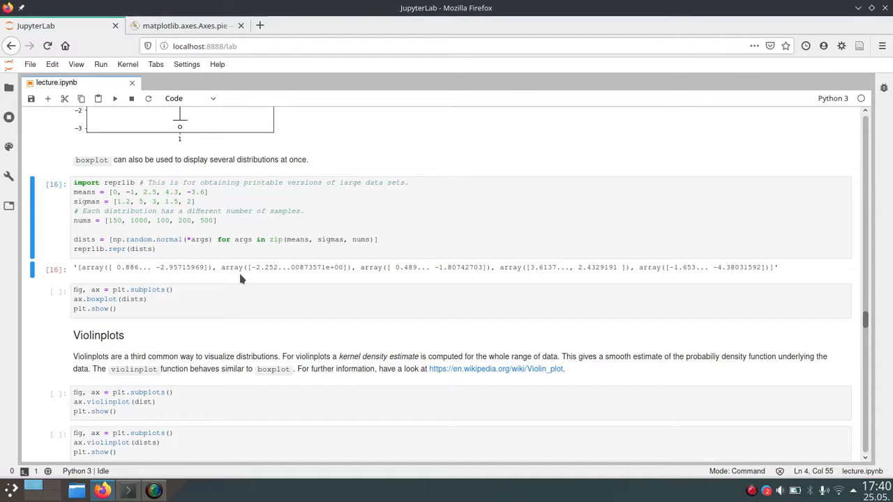
{"action": "mouse_move", "coordinate": [281, 270]}
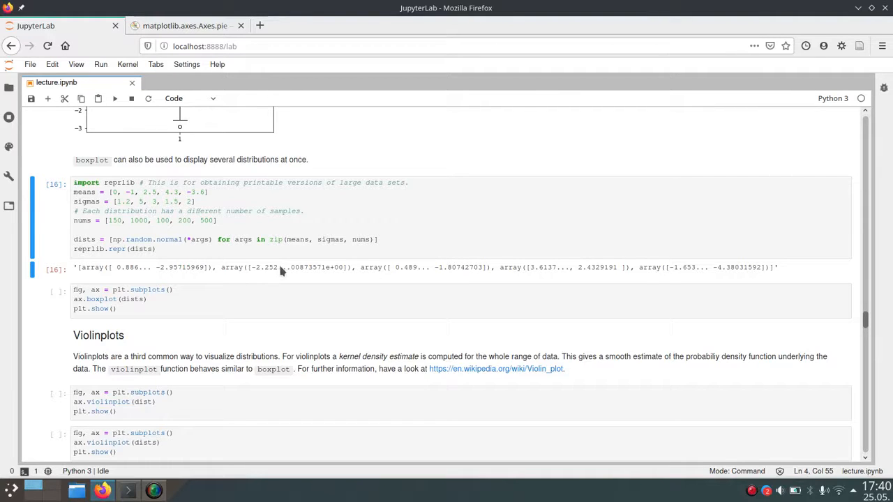
Edit the sampling cell, briefly trying print before keeping reprlib.repr(dists).
{"action": "left_click", "coordinate": [240, 251]}
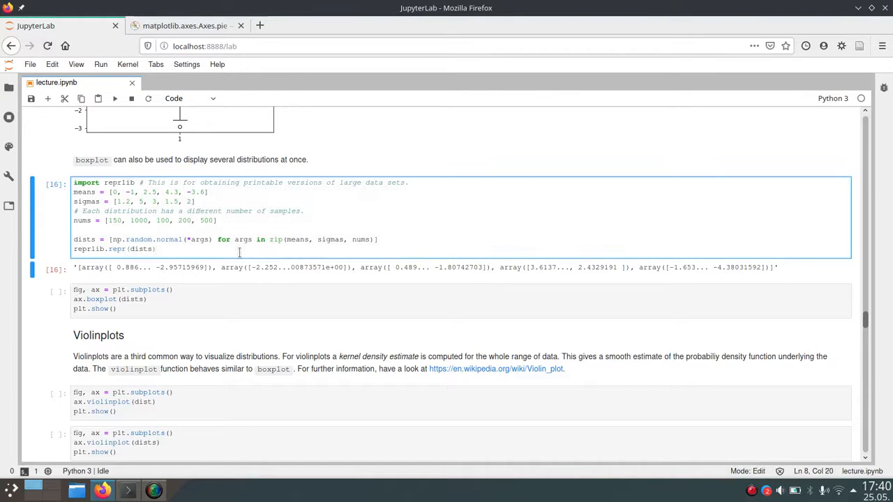
{"action": "type", "text": "pri"}
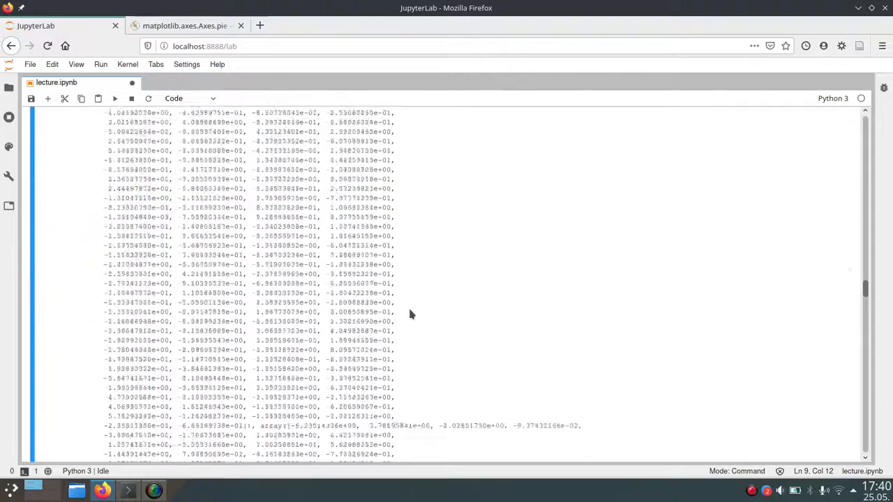
{"action": "scroll", "scroll_direction": "down", "scroll_amount": 3}
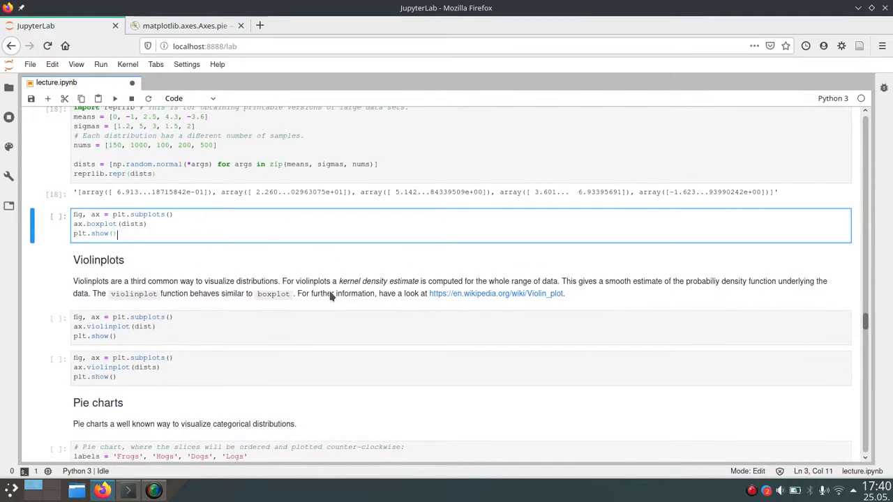
{"action": "mouse_move", "coordinate": [271, 262]}
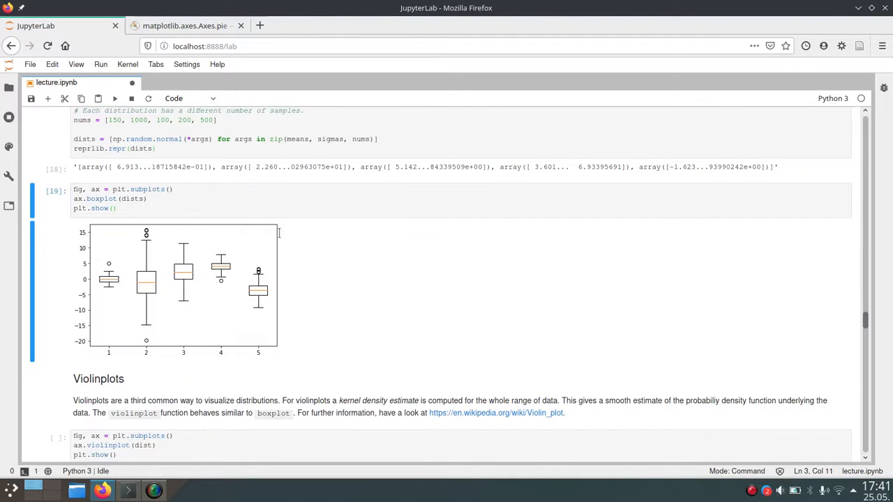
{"action": "mouse_move", "coordinate": [162, 286]}
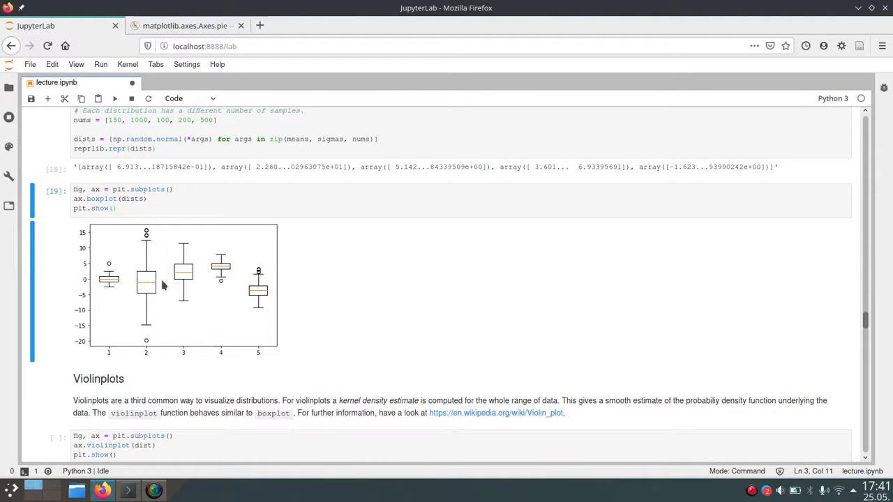
{"action": "mouse_move", "coordinate": [335, 251]}
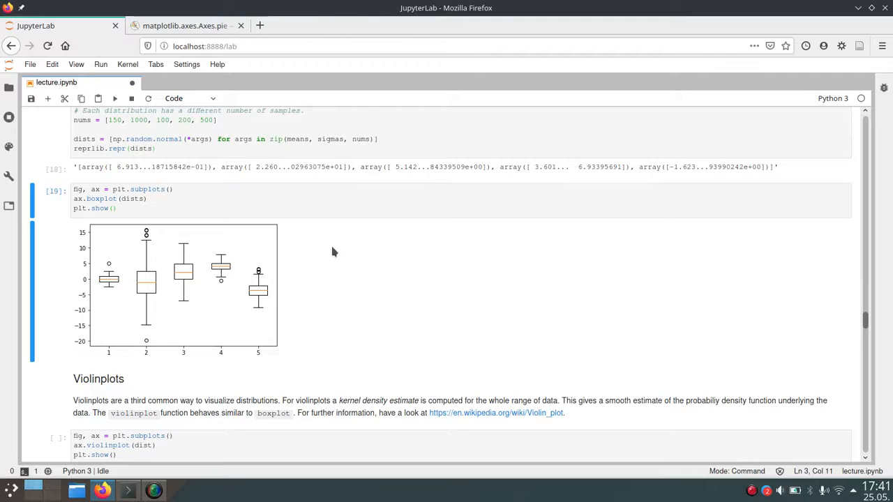
Scroll down past the five side-by-side boxplots toward the Violinplots cells.
{"action": "scroll", "scroll_direction": "down", "scroll_amount": 3}
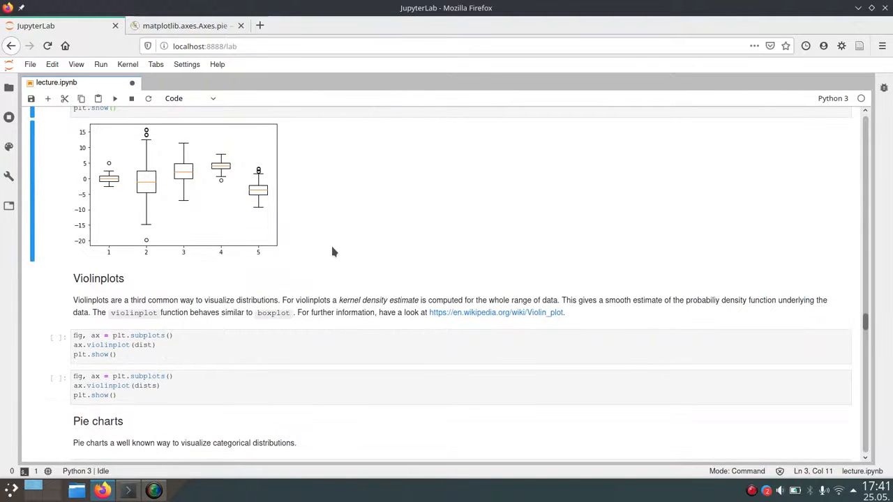
Run the violinplot(dist) cell showing one violin shape and save the notebook.
{"action": "scroll", "scroll_direction": "down", "scroll_amount": 3}
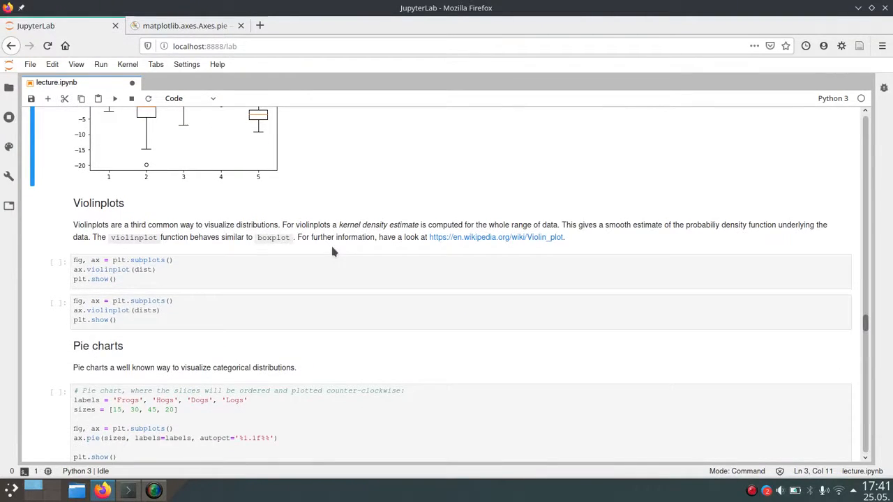
{"action": "mouse_move", "coordinate": [156, 206]}
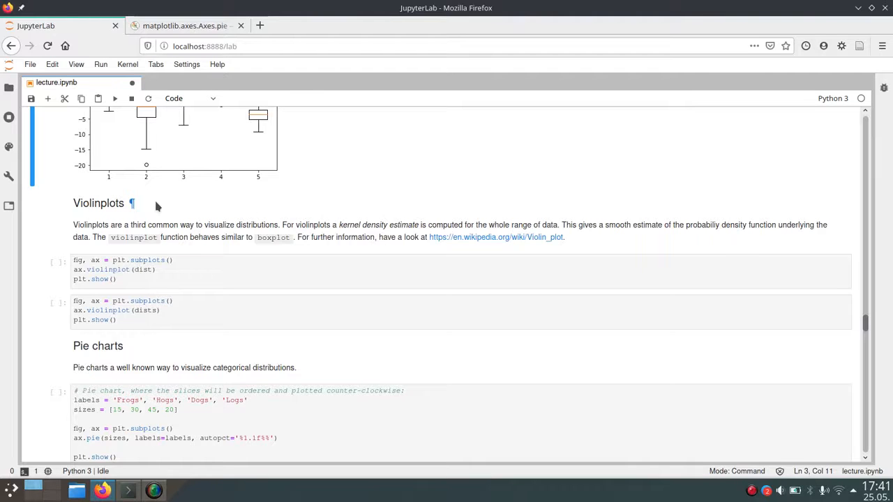
{"action": "mouse_move", "coordinate": [259, 215]}
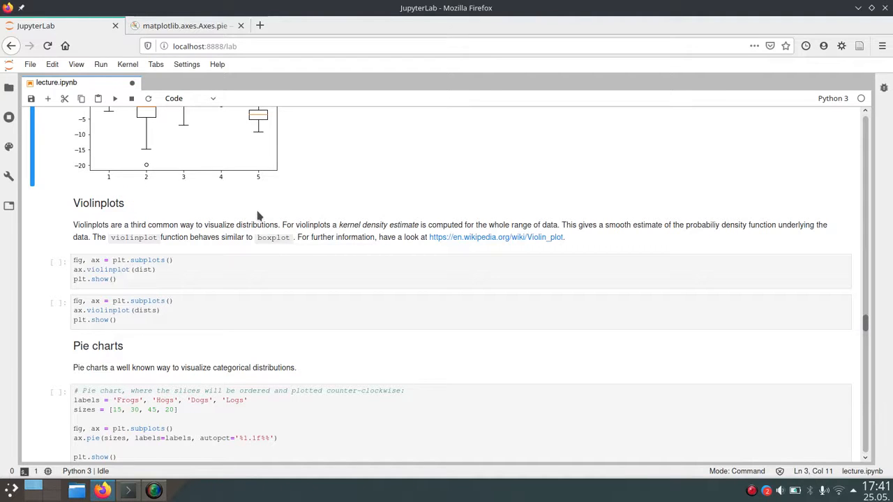
{"action": "mouse_move", "coordinate": [472, 243]}
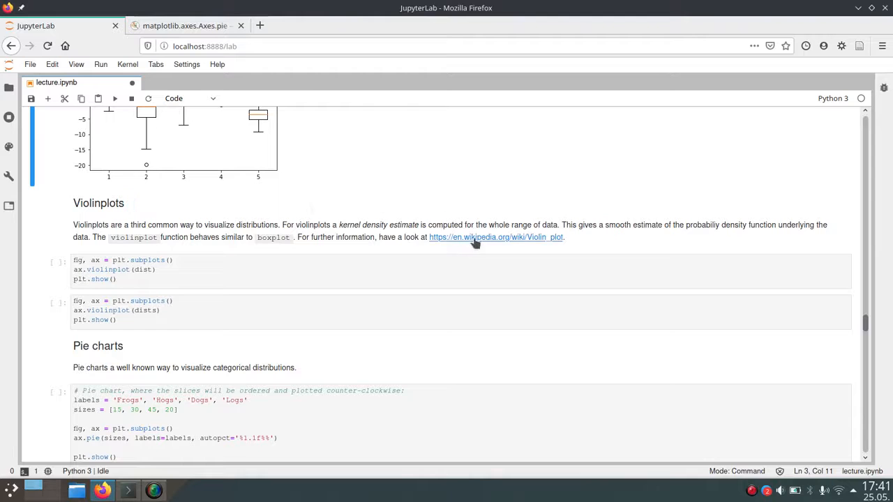
{"action": "mouse_move", "coordinate": [377, 218]}
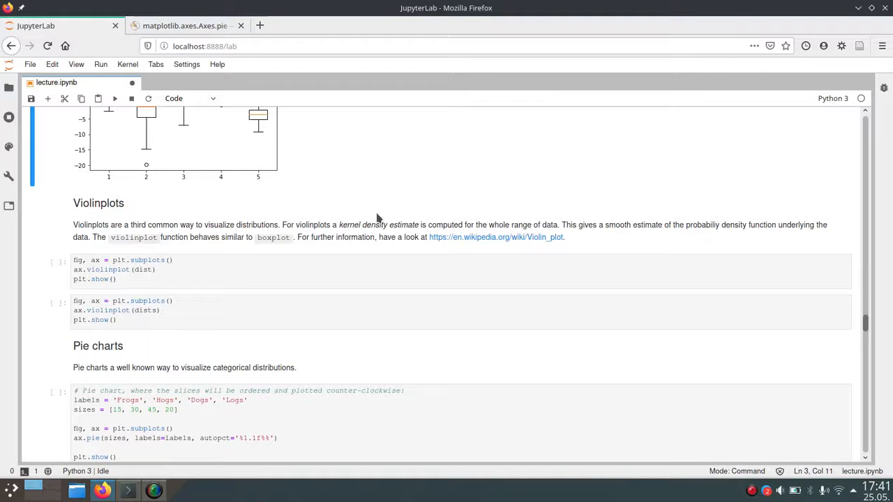
{"action": "scroll", "scroll_direction": "down", "scroll_amount": 3}
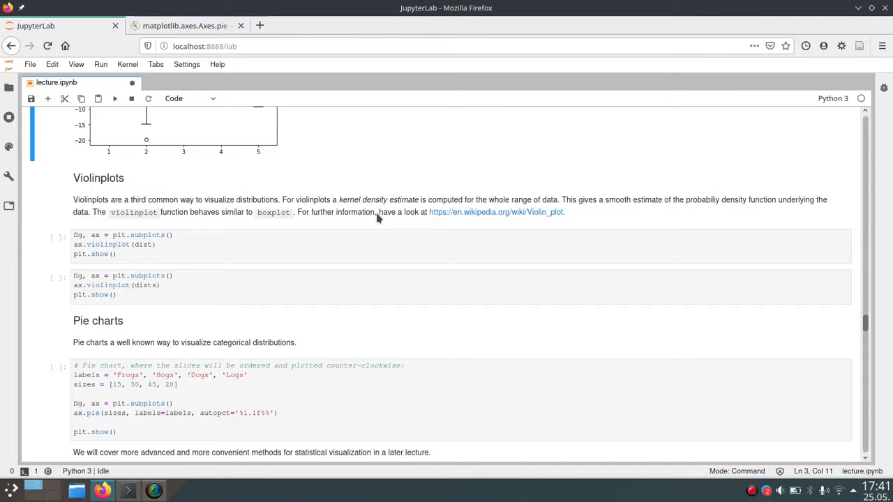
{"action": "mouse_move", "coordinate": [212, 242]}
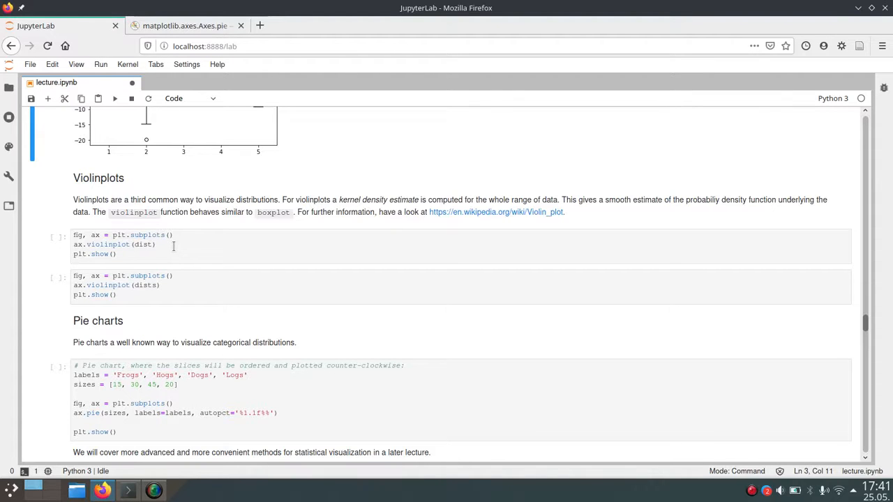
{"action": "mouse_move", "coordinate": [179, 243]}
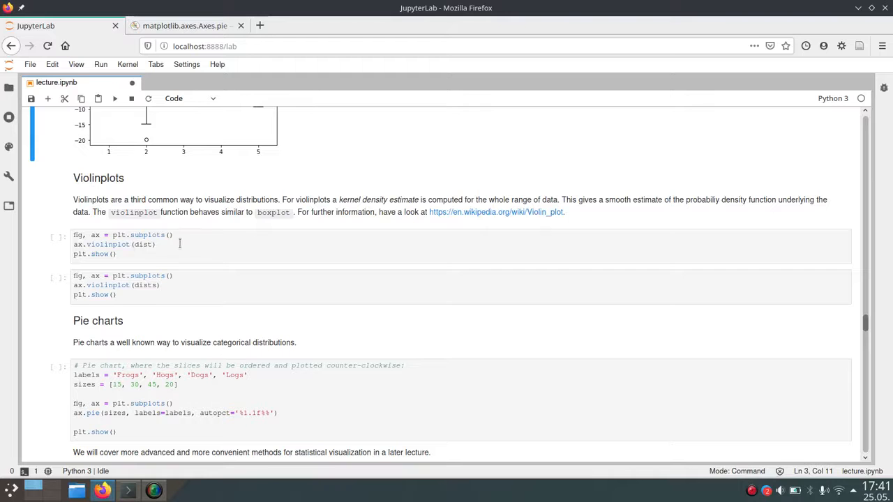
{"action": "left_click", "coordinate": [195, 246]}
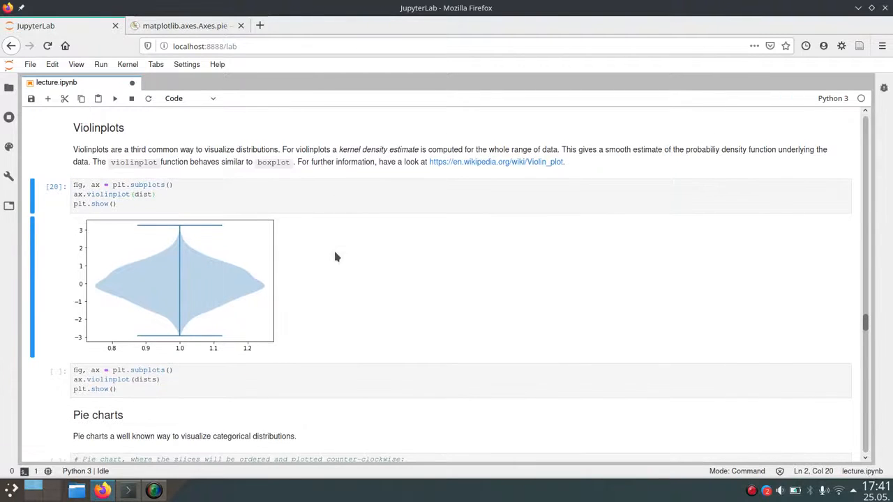
{"action": "mouse_move", "coordinate": [263, 272]}
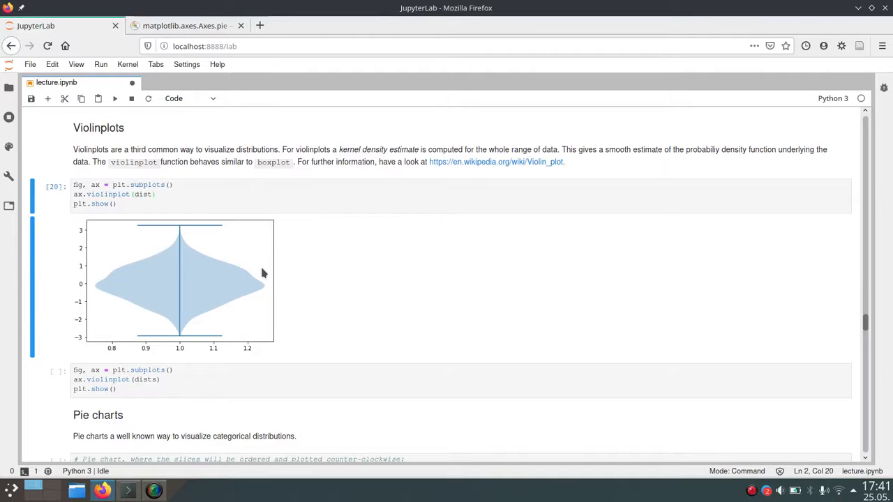
{"action": "key", "text": "Ctrl+s"}
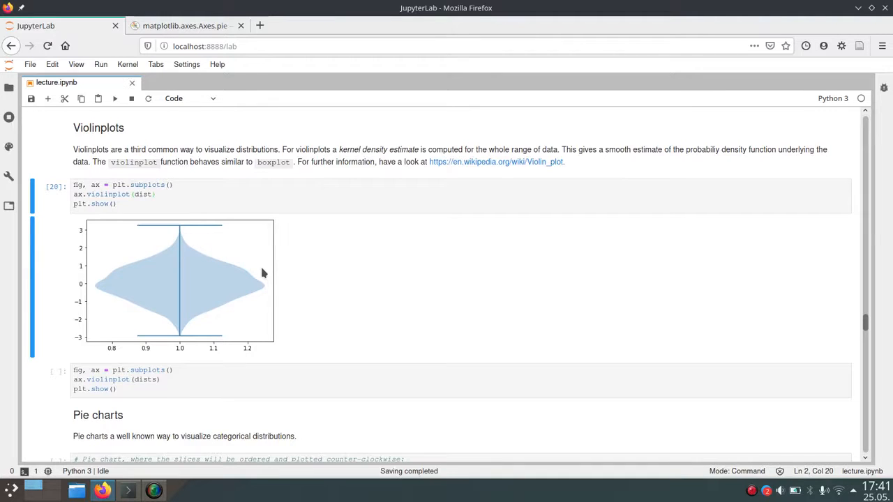
{"action": "mouse_move", "coordinate": [223, 264]}
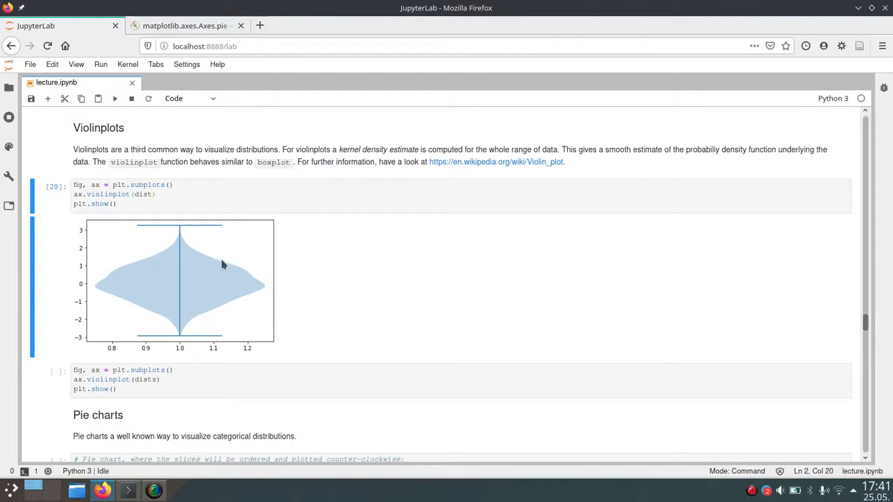
{"action": "mouse_move", "coordinate": [234, 253]}
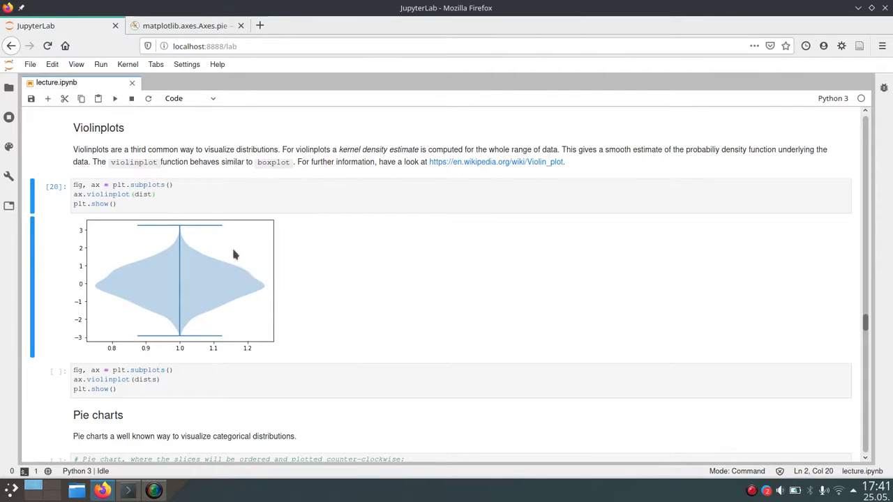
{"action": "mouse_move", "coordinate": [405, 279]}
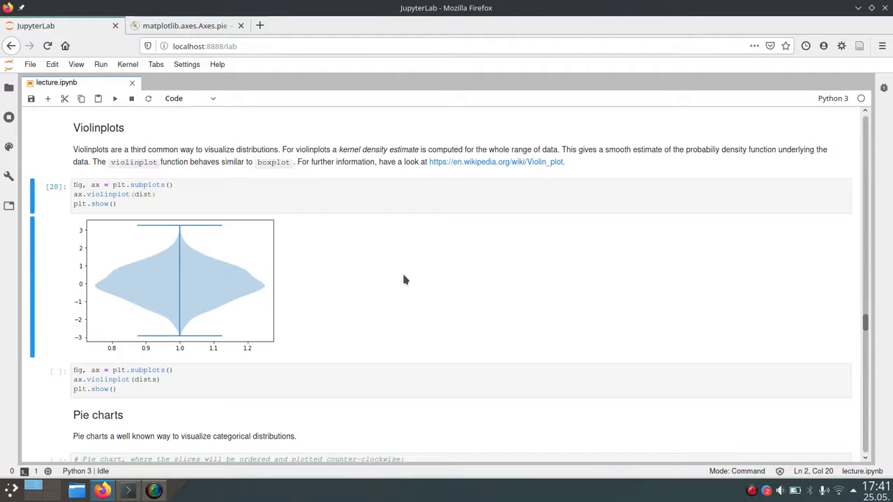
Move down and select the cell that plots several violinplots.
{"action": "scroll", "scroll_direction": "down", "scroll_amount": 3}
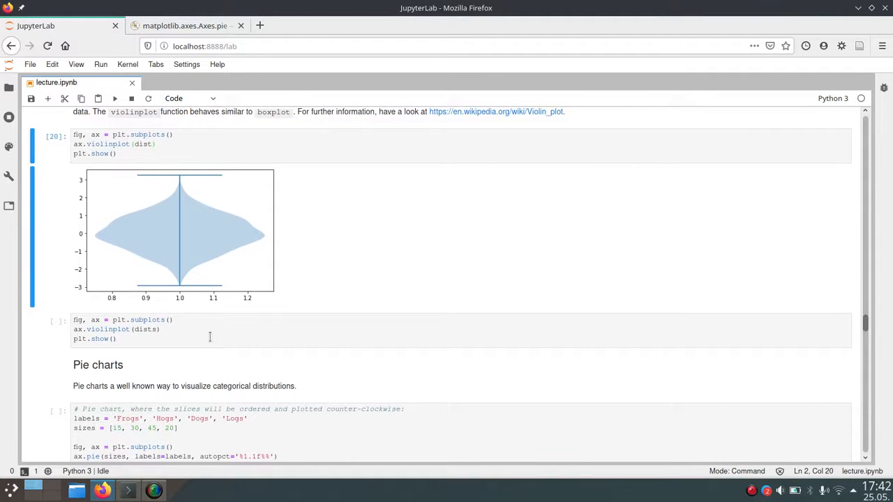
{"action": "left_click", "coordinate": [209, 336]}
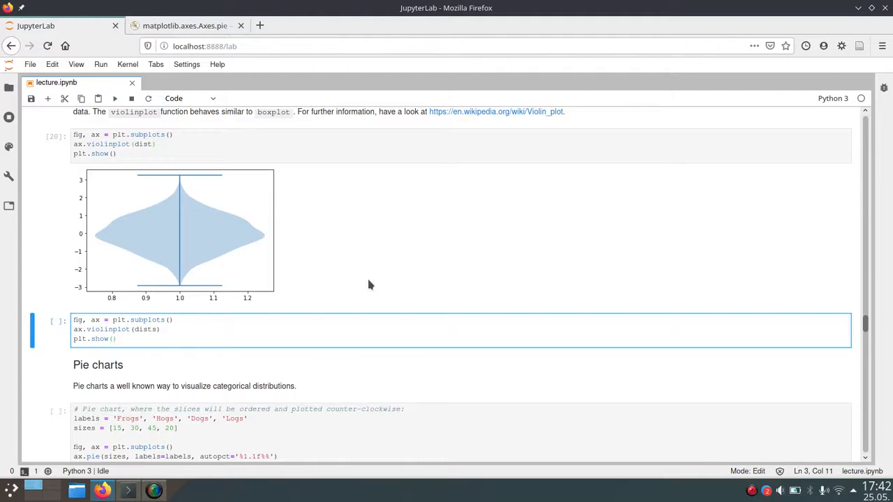
{"action": "key", "text": "Shift+Enter"}
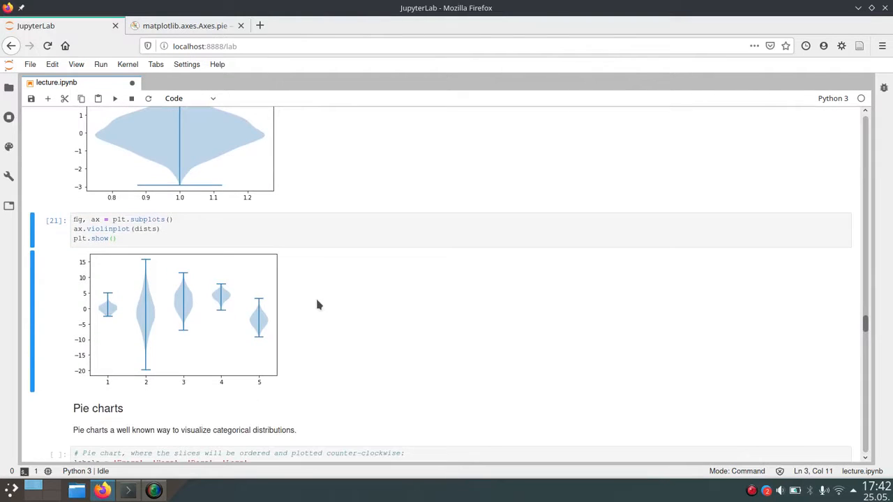
{"action": "mouse_move", "coordinate": [159, 312]}
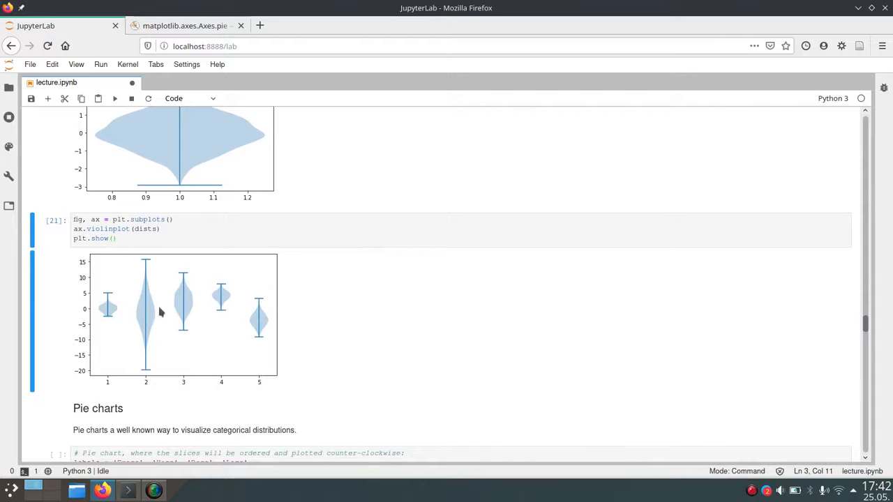
{"action": "mouse_move", "coordinate": [321, 321]}
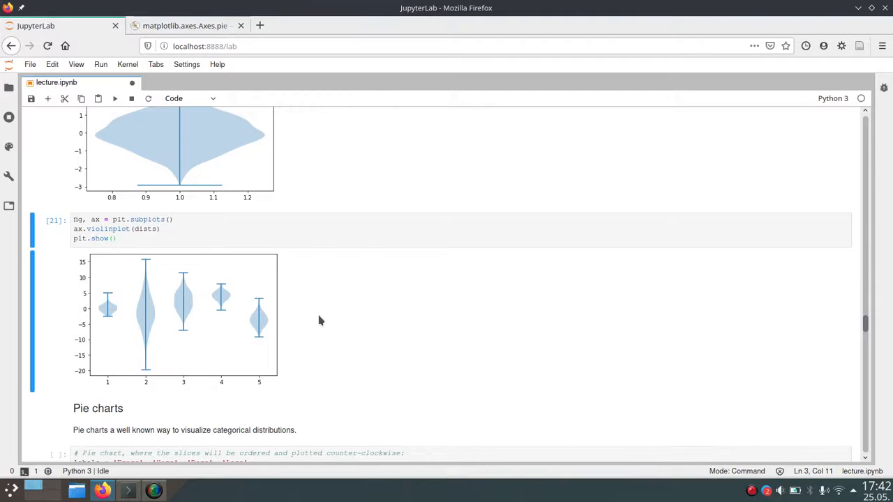
{"action": "mouse_move", "coordinate": [404, 336]}
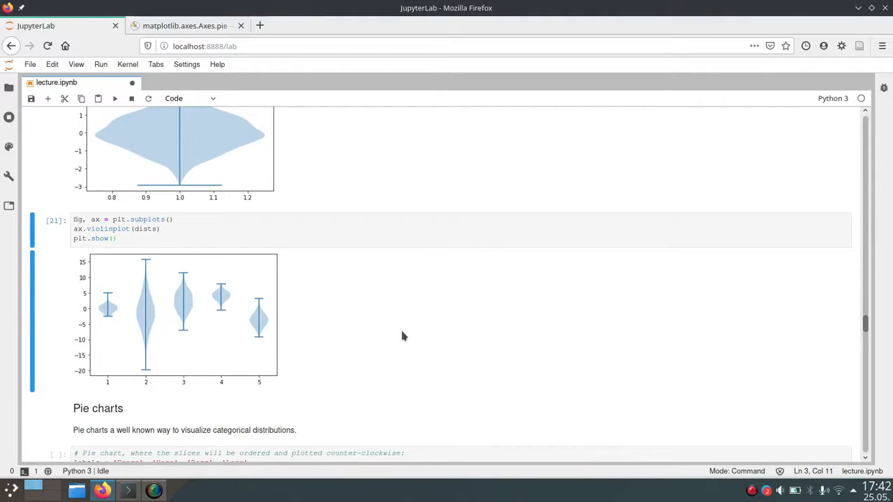
{"action": "scroll", "scroll_direction": "down", "scroll_amount": 3}
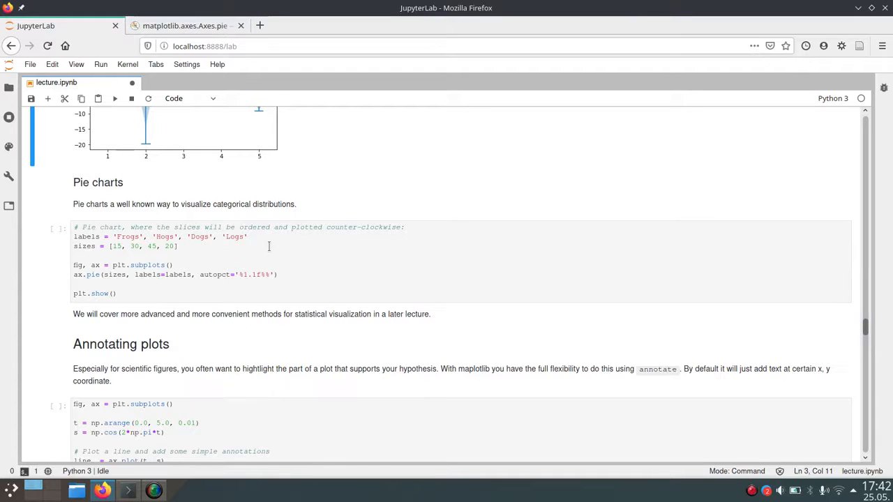
{"action": "mouse_move", "coordinate": [307, 206]}
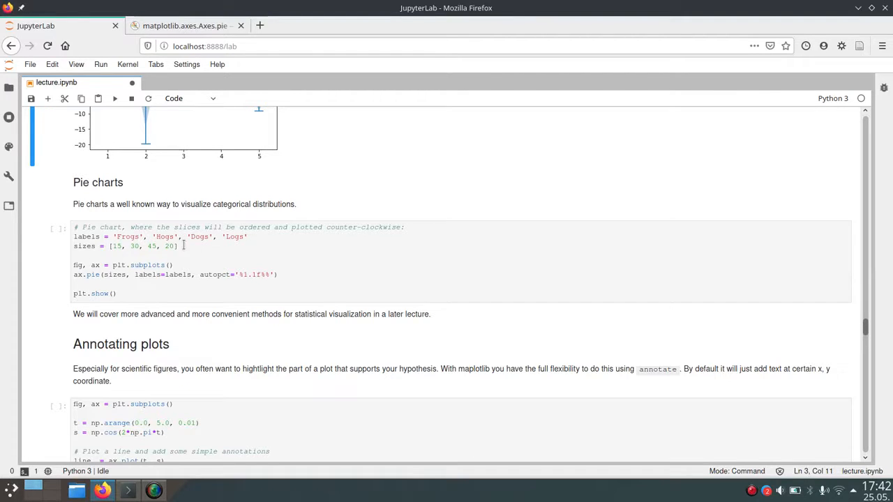
{"action": "mouse_move", "coordinate": [231, 246]}
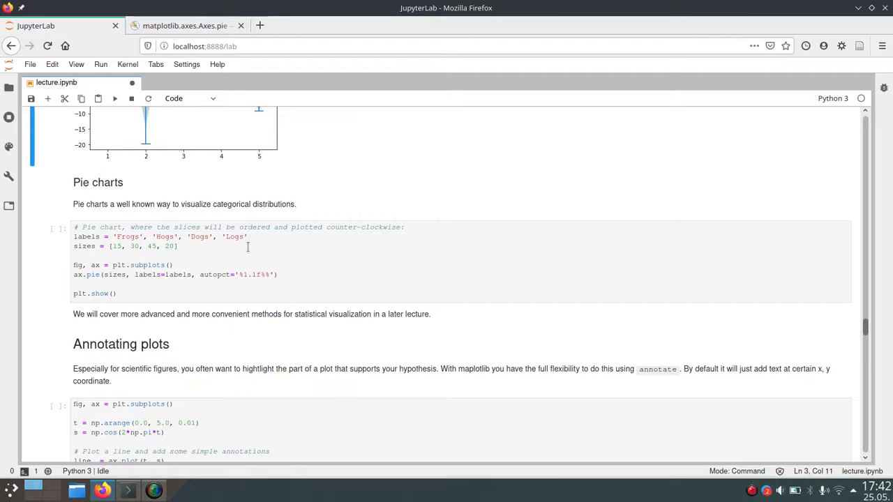
{"action": "mouse_move", "coordinate": [198, 249]}
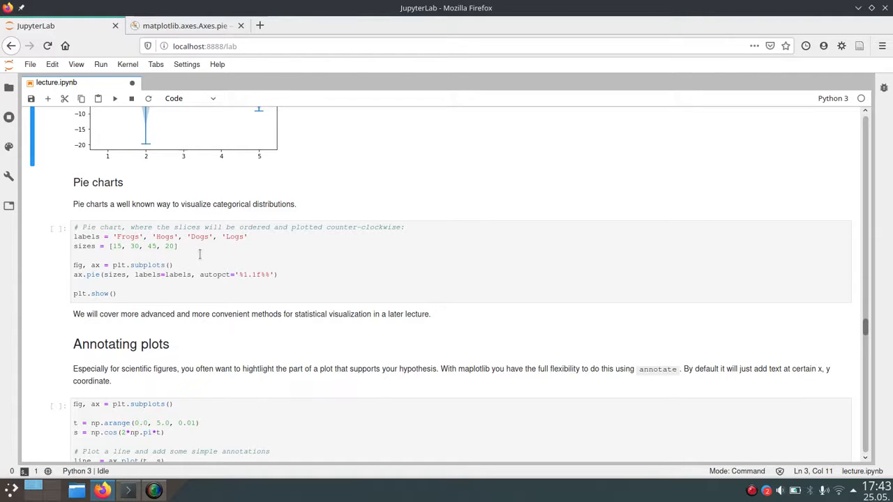
{"action": "mouse_move", "coordinate": [103, 279]}
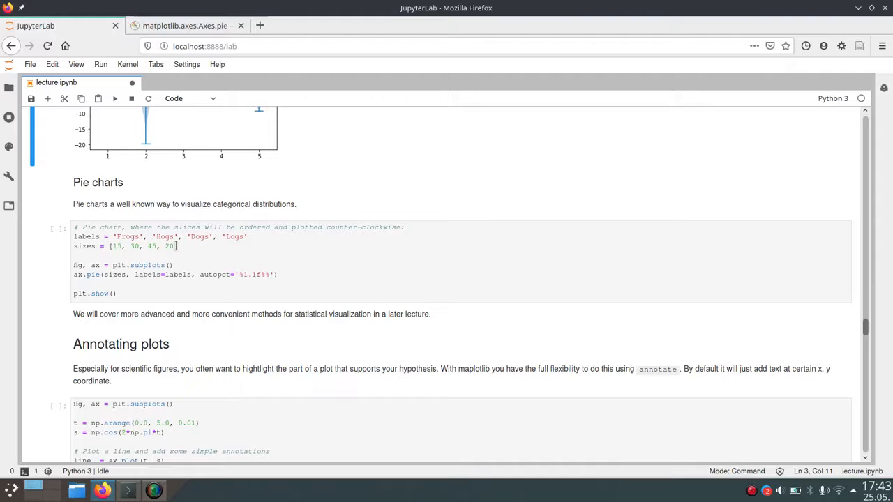
{"action": "mouse_move", "coordinate": [170, 277]}
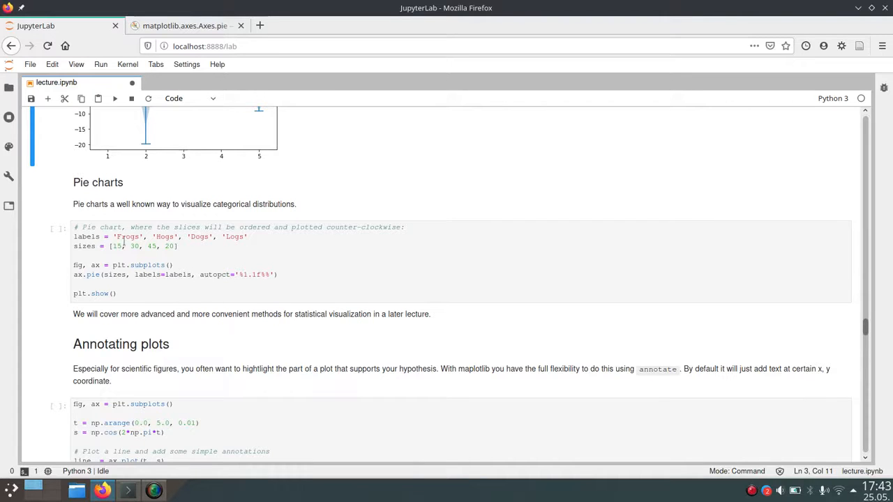
{"action": "mouse_move", "coordinate": [206, 257]}
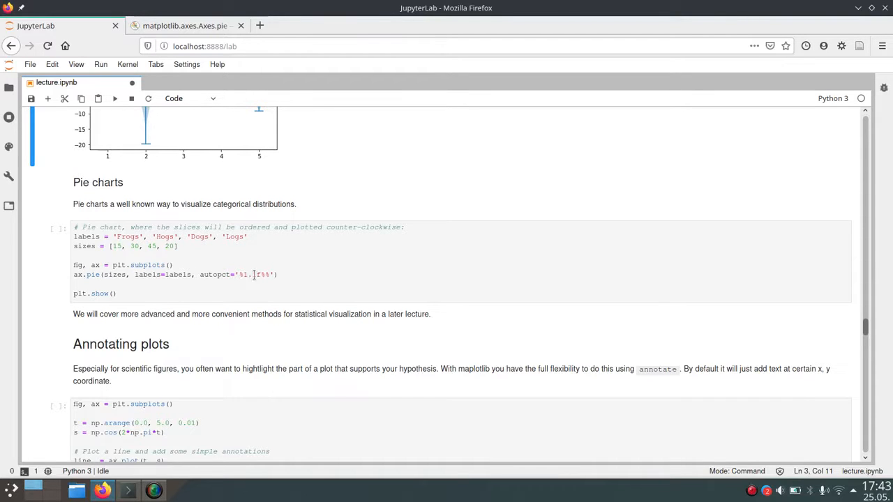
Review the pie chart cell's autopct percentage format and save the notebook.
{"action": "type", "text": "1"}
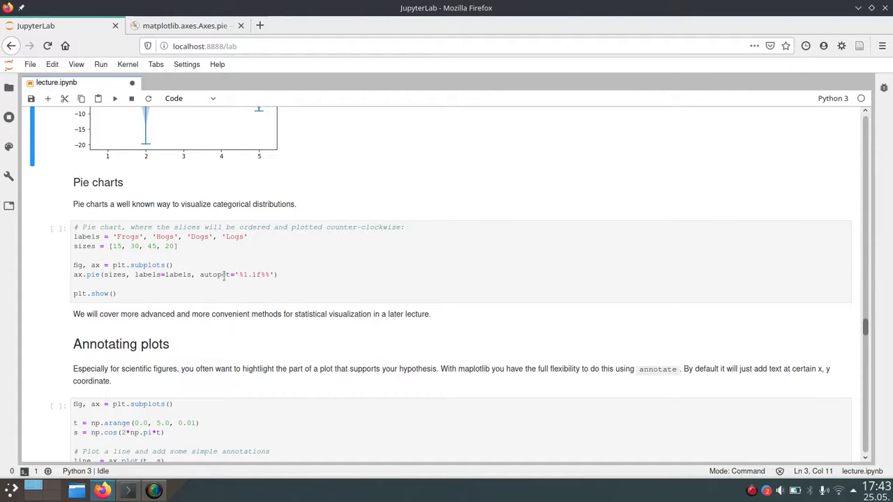
{"action": "mouse_move", "coordinate": [313, 275]}
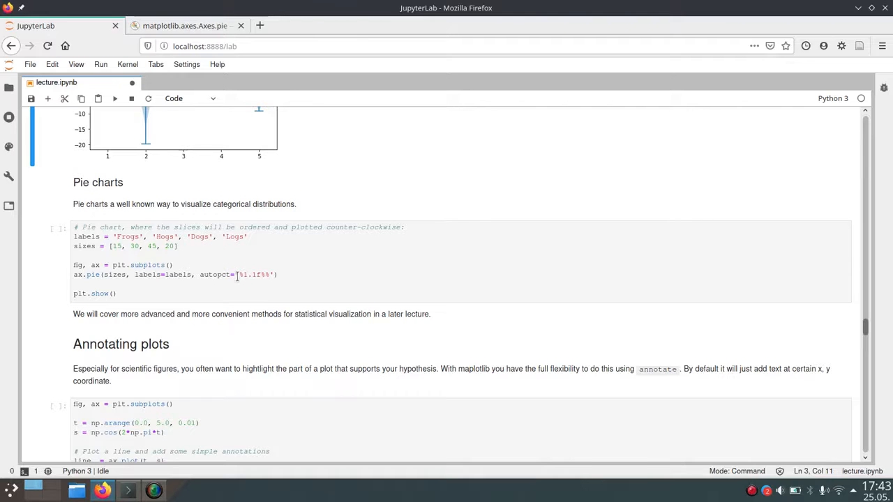
{"action": "mouse_move", "coordinate": [218, 277]}
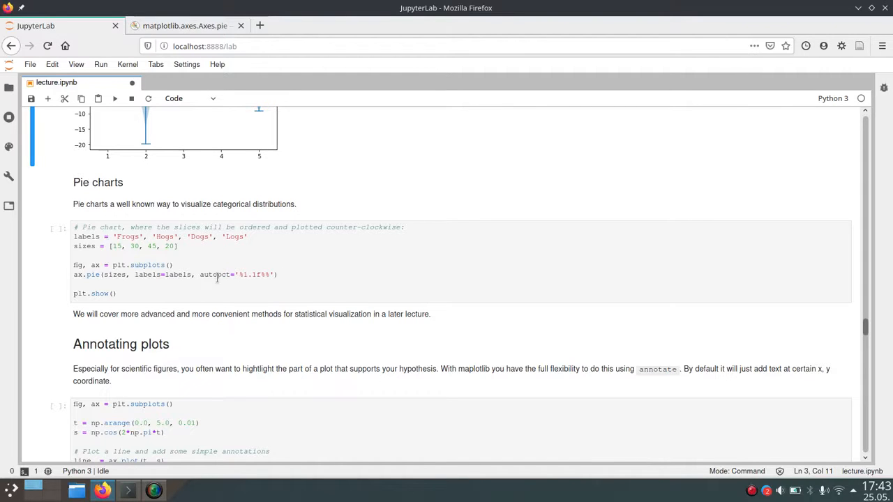
{"action": "key", "text": "ctrl+s"}
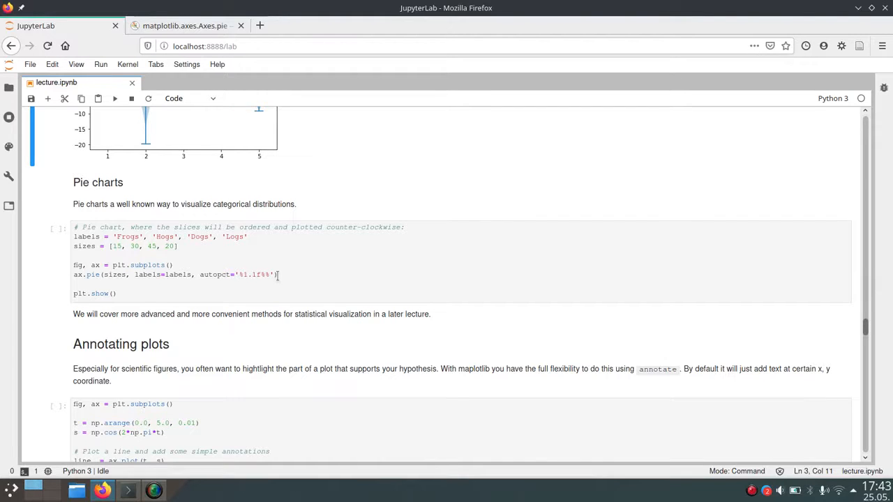
{"action": "mouse_move", "coordinate": [240, 286]}
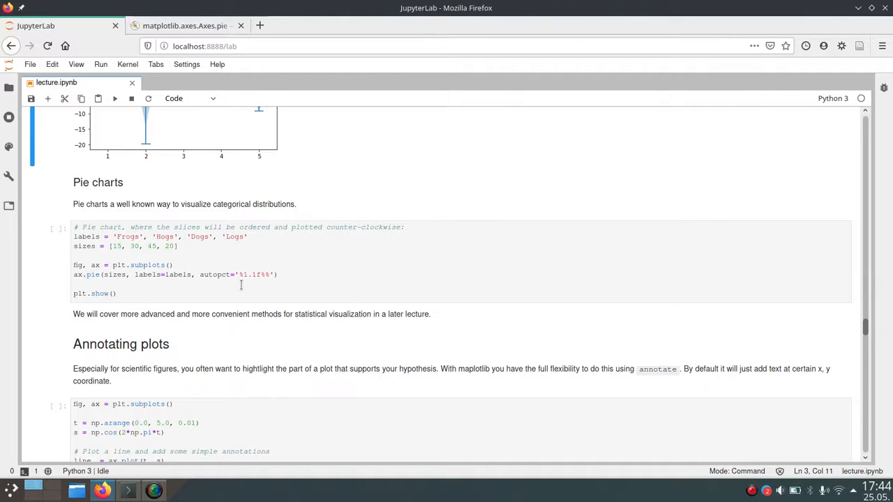
{"action": "mouse_move", "coordinate": [242, 286]}
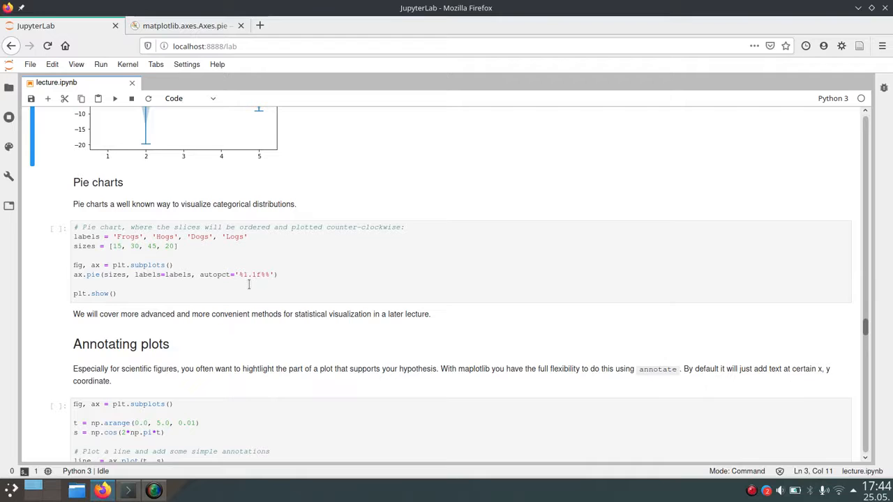
{"action": "mouse_move", "coordinate": [245, 285]}
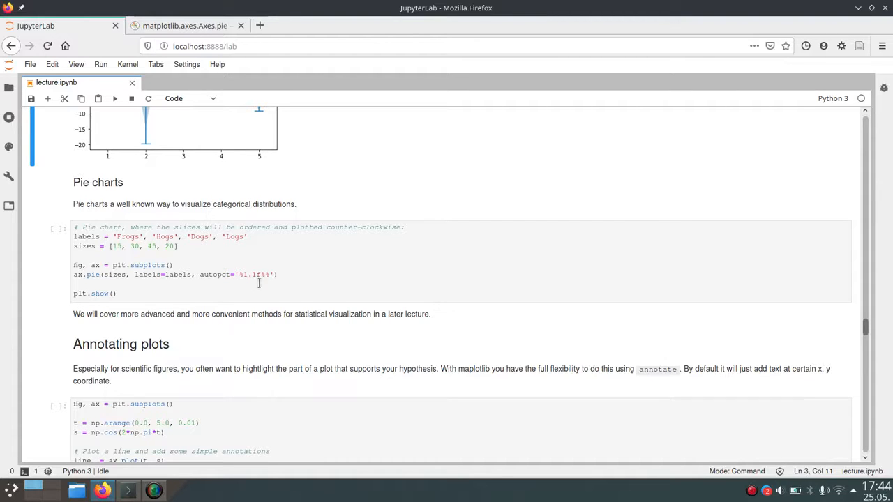
{"action": "mouse_move", "coordinate": [247, 282]}
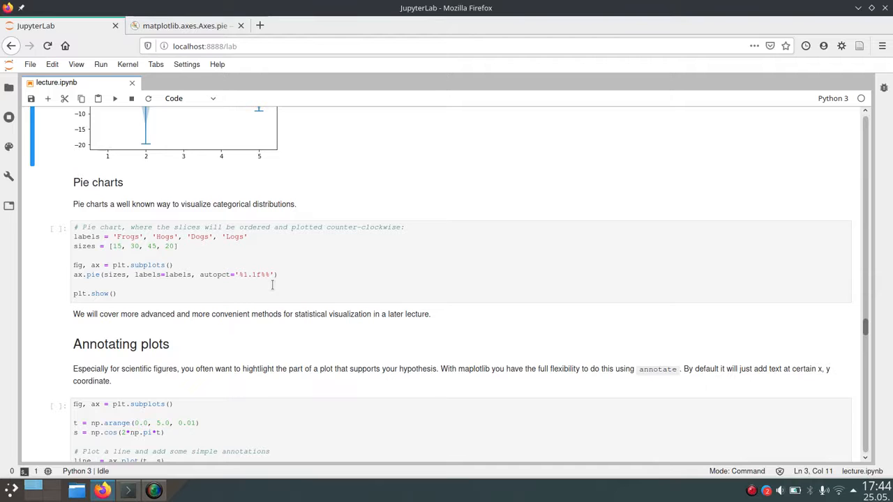
{"action": "mouse_move", "coordinate": [269, 282]}
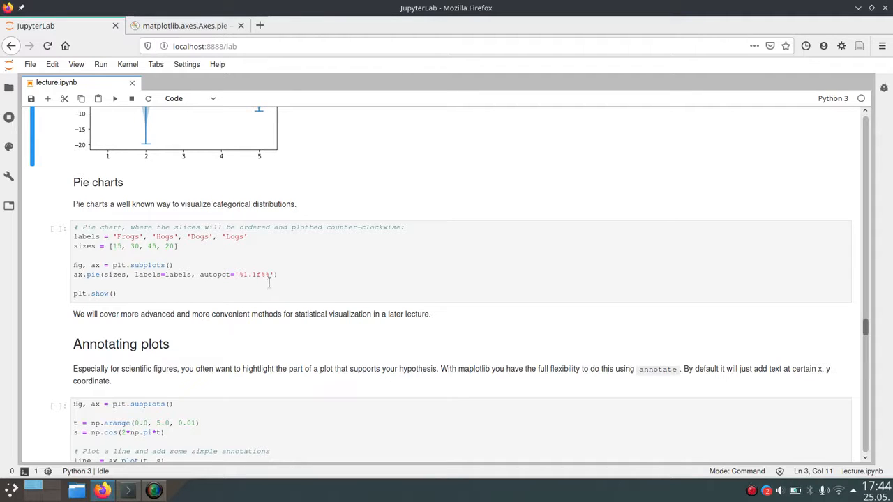
{"action": "mouse_move", "coordinate": [268, 287]}
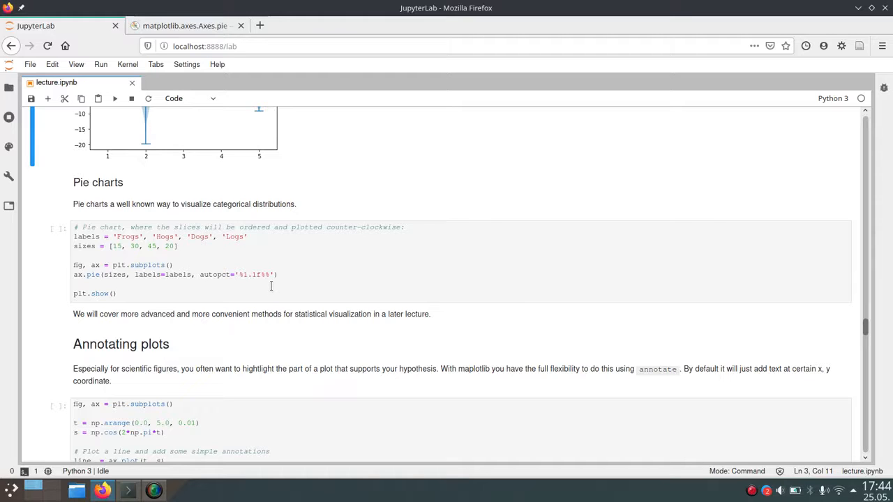
{"action": "mouse_move", "coordinate": [267, 285]}
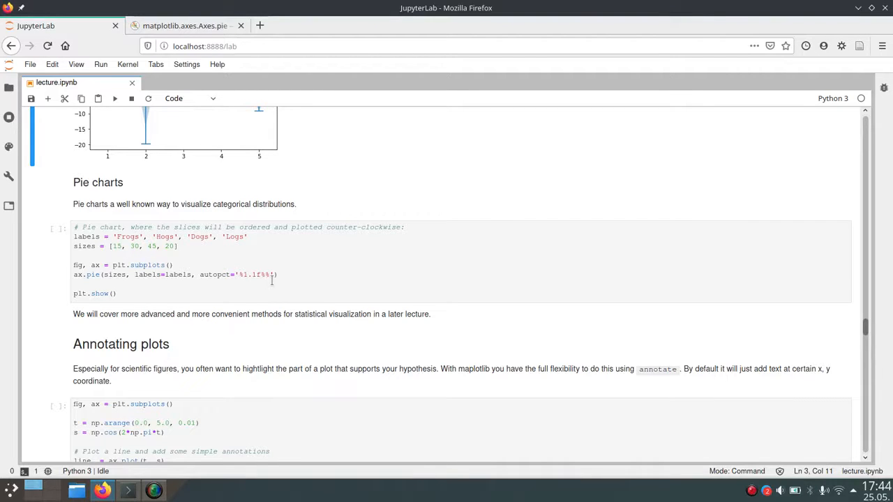
{"action": "mouse_move", "coordinate": [274, 288]}
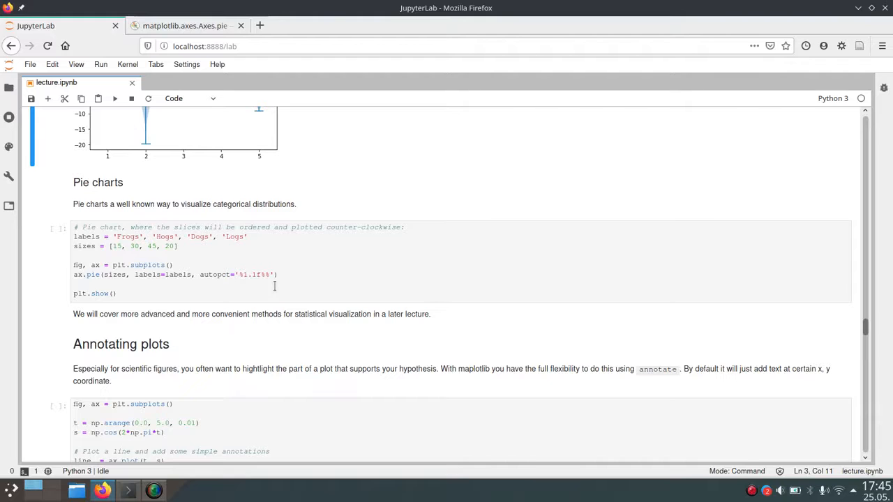
{"action": "mouse_move", "coordinate": [268, 288]}
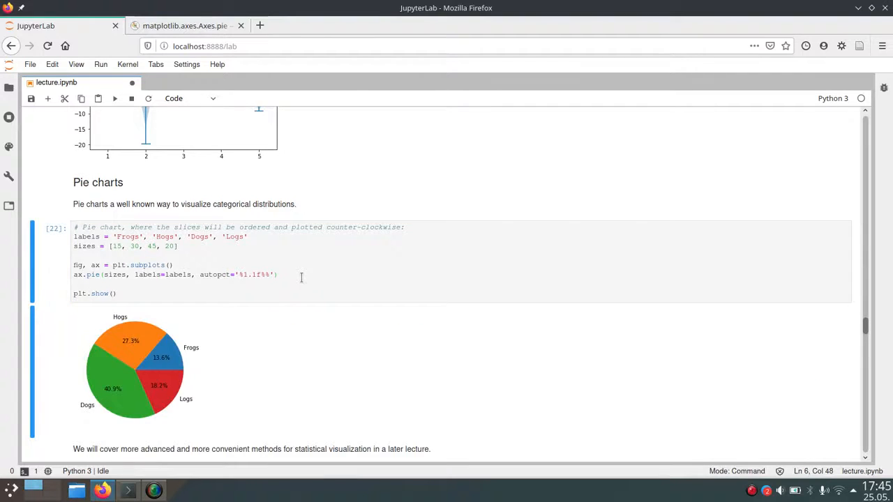
{"action": "scroll", "scroll_direction": "down", "scroll_amount": 3}
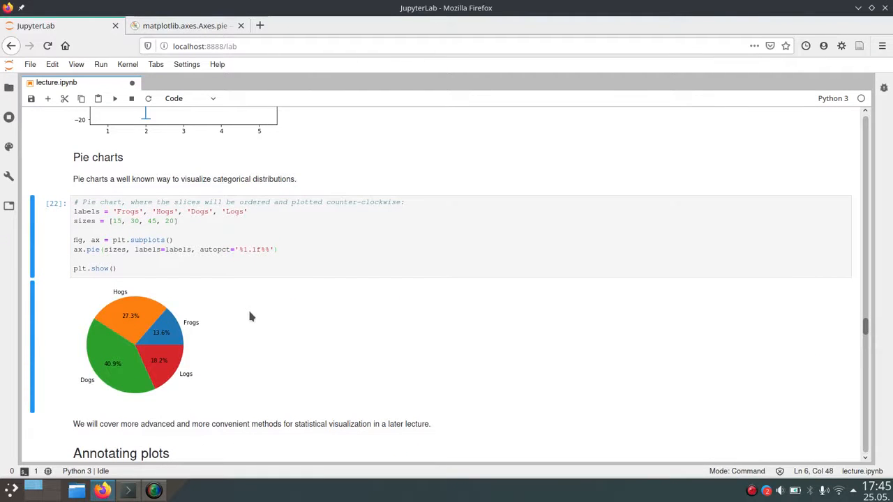
{"action": "mouse_move", "coordinate": [143, 314]}
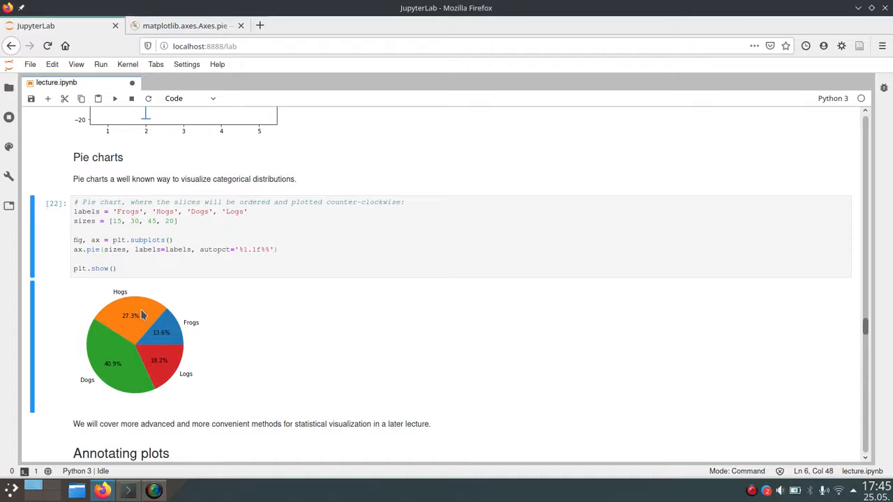
{"action": "mouse_move", "coordinate": [282, 353]}
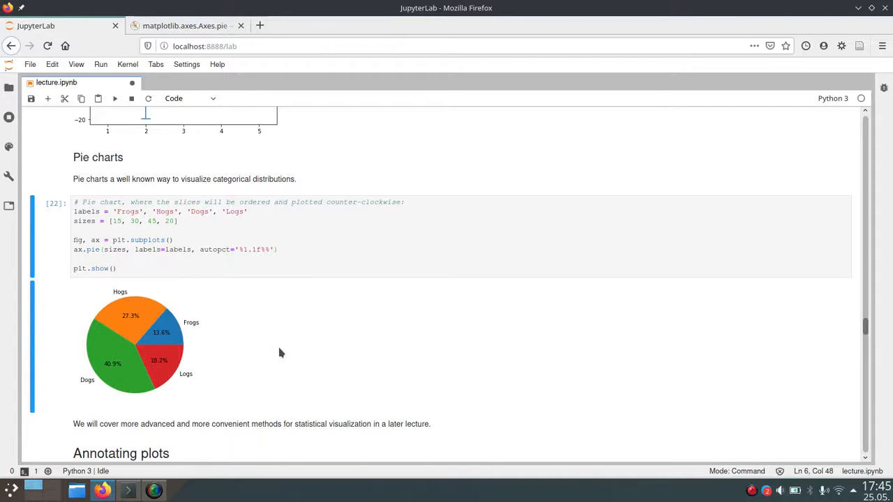
{"action": "mouse_move", "coordinate": [118, 335]}
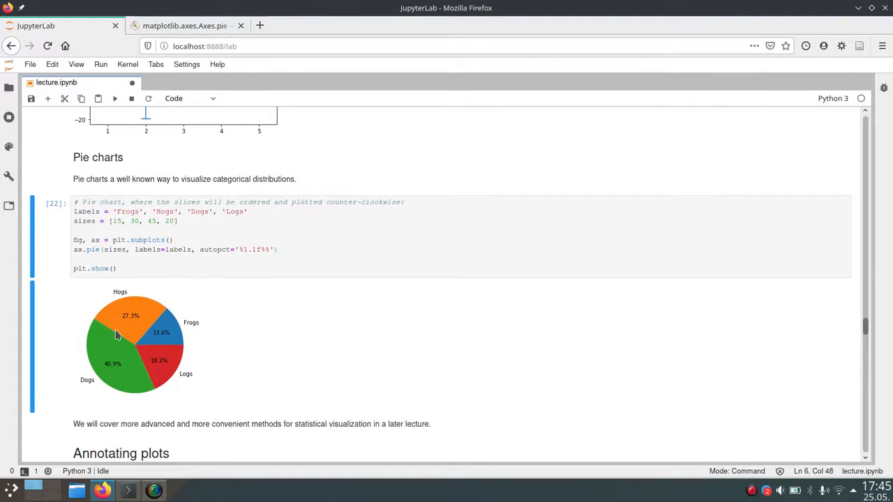
{"action": "mouse_move", "coordinate": [145, 323]}
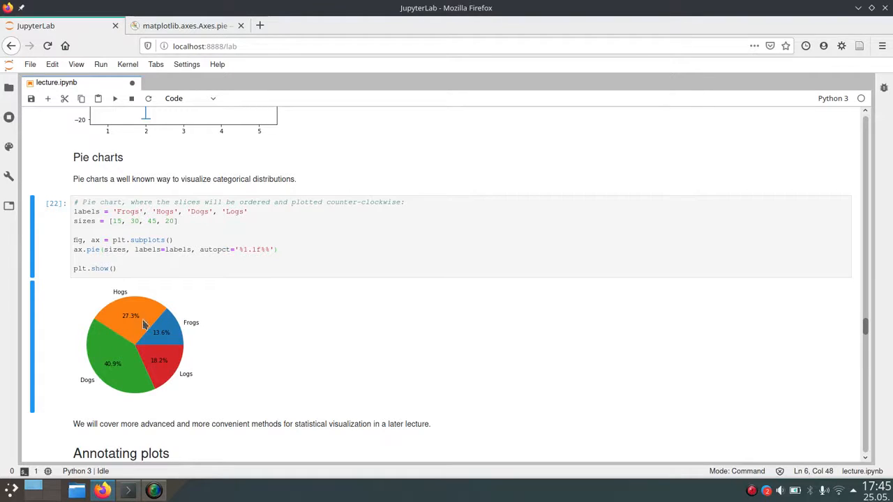
{"action": "mouse_move", "coordinate": [198, 398]}
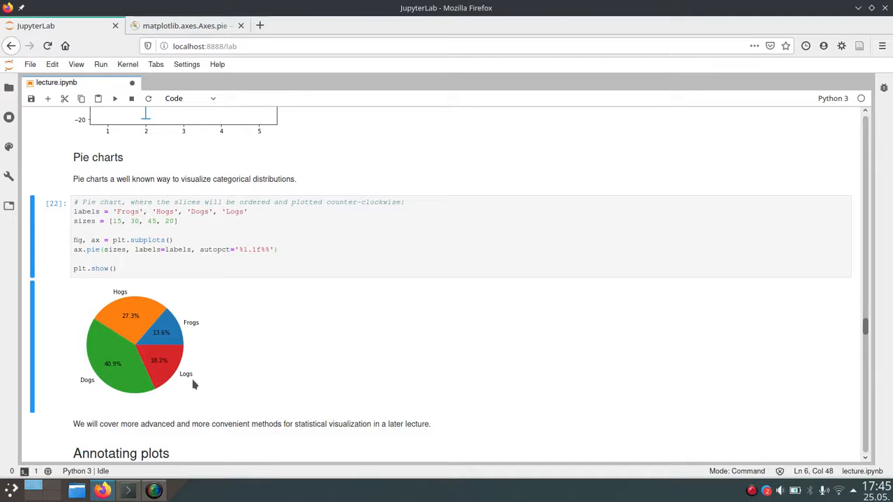
{"action": "mouse_move", "coordinate": [237, 363]}
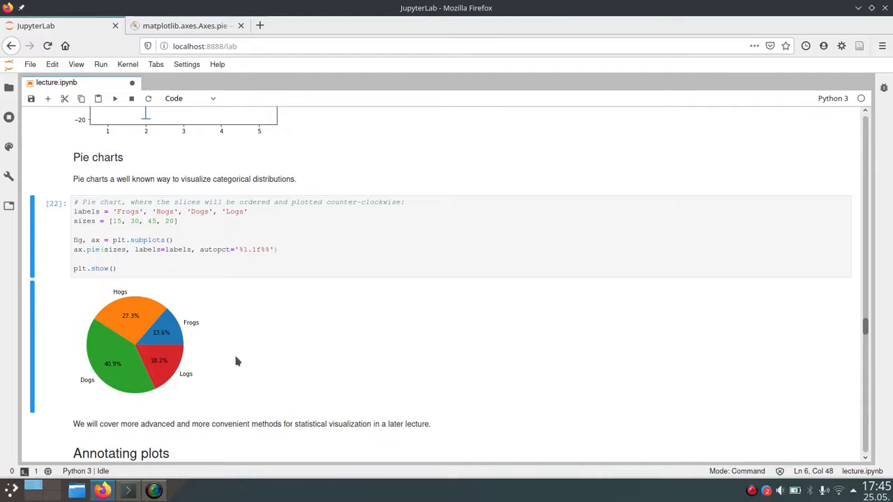